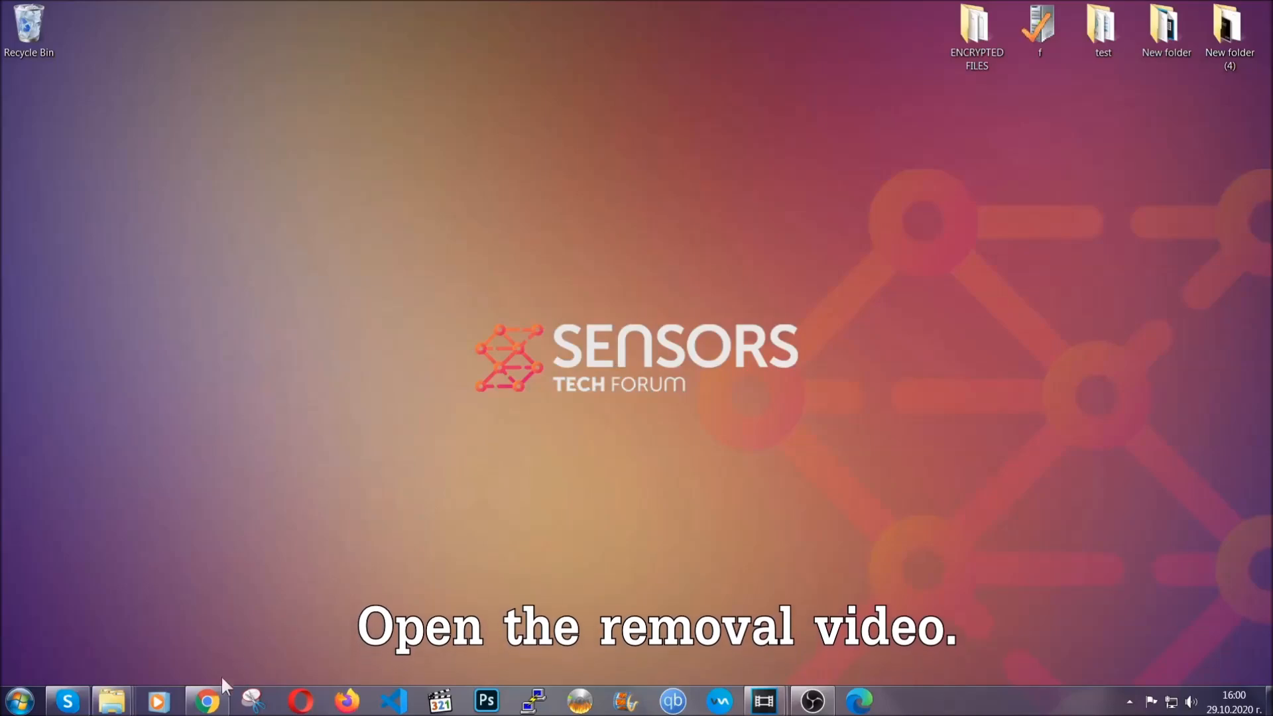
# Follow the YouTube video's Full Removal Guide link and download the Malware Removal Tool.
pyautogui.click(206, 701)
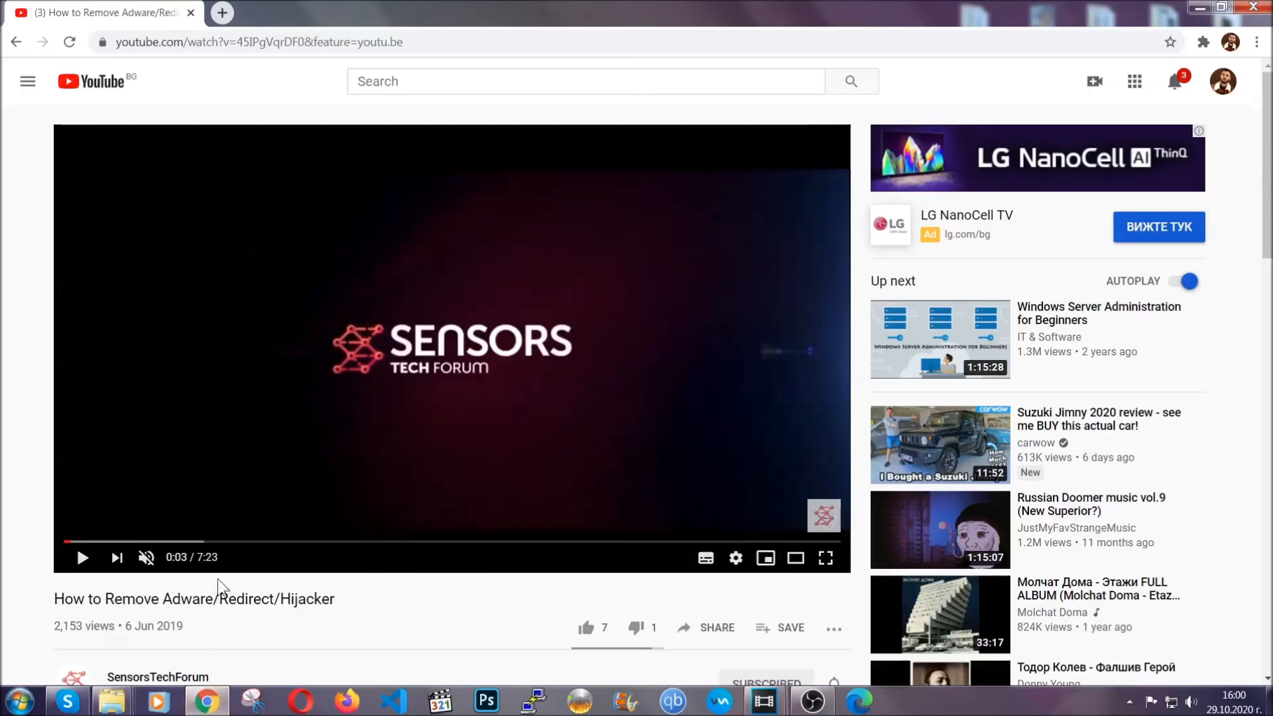
pyautogui.scroll(-3)
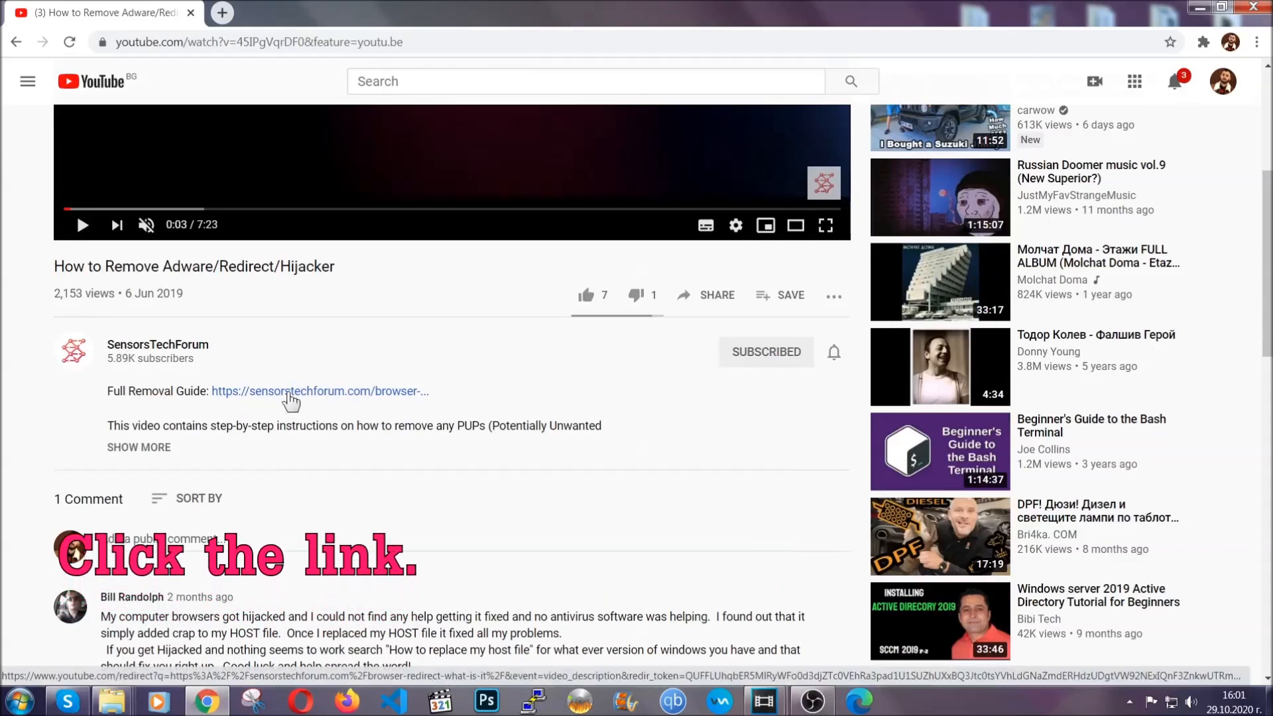
pyautogui.click(320, 390)
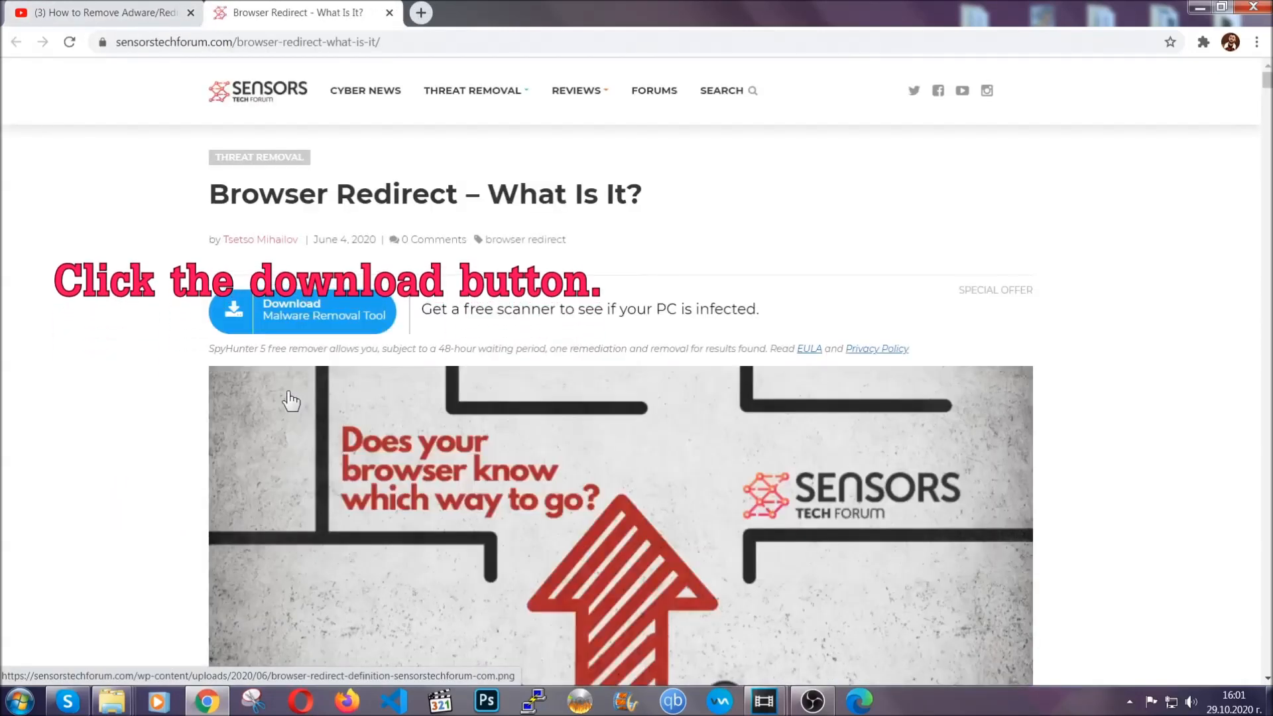
pyautogui.moveTo(280, 323)
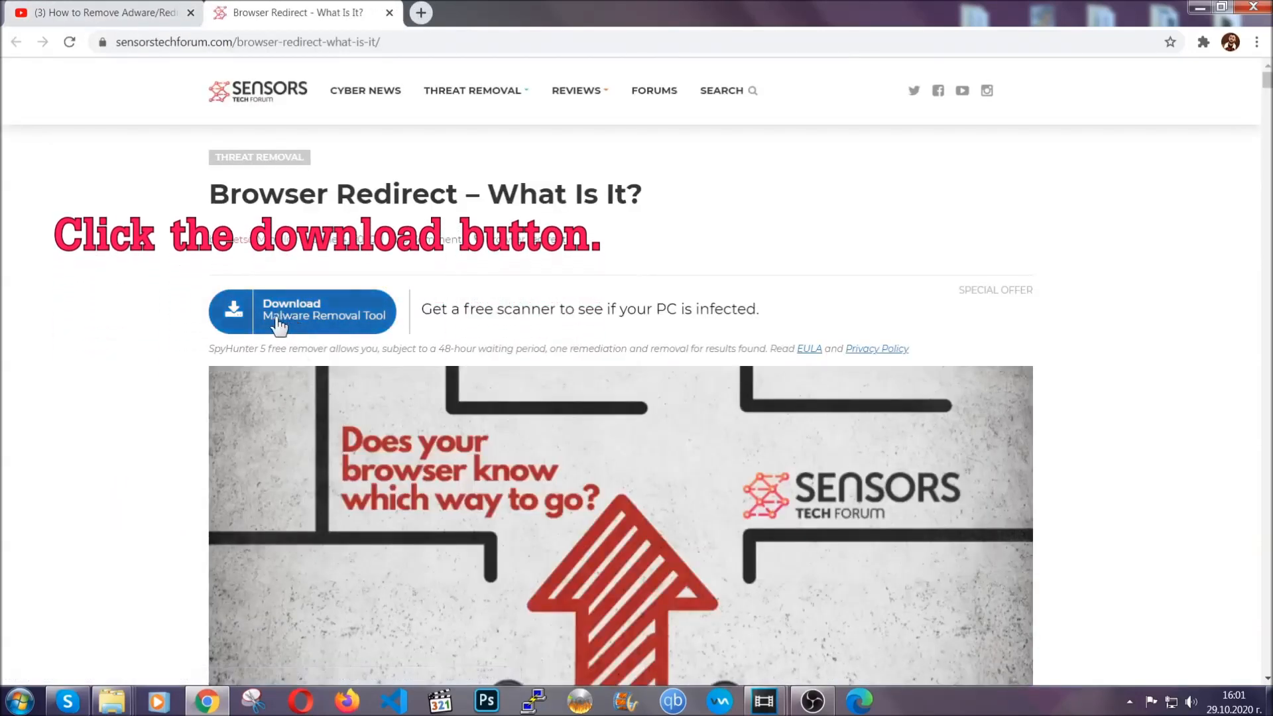
pyautogui.click(301, 311)
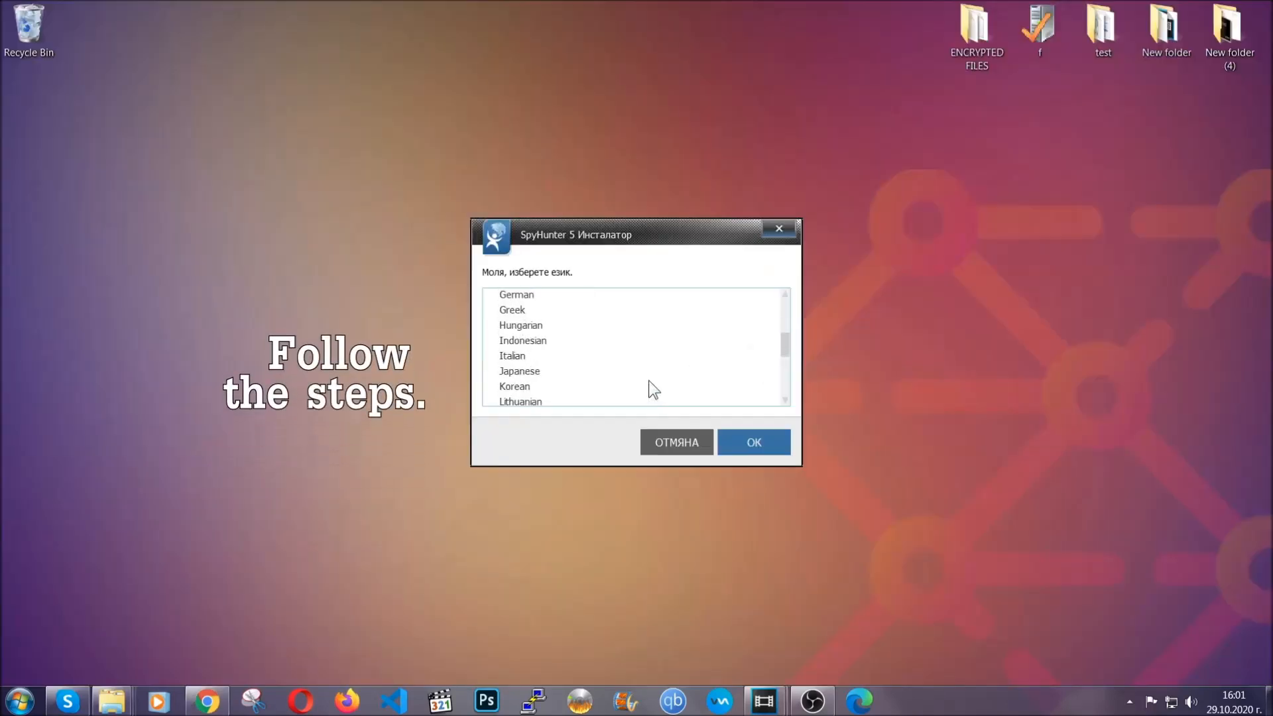
# Set the installer to English, continue past the intro and accept the EULA and Privacy Policy.
pyautogui.scroll(3)
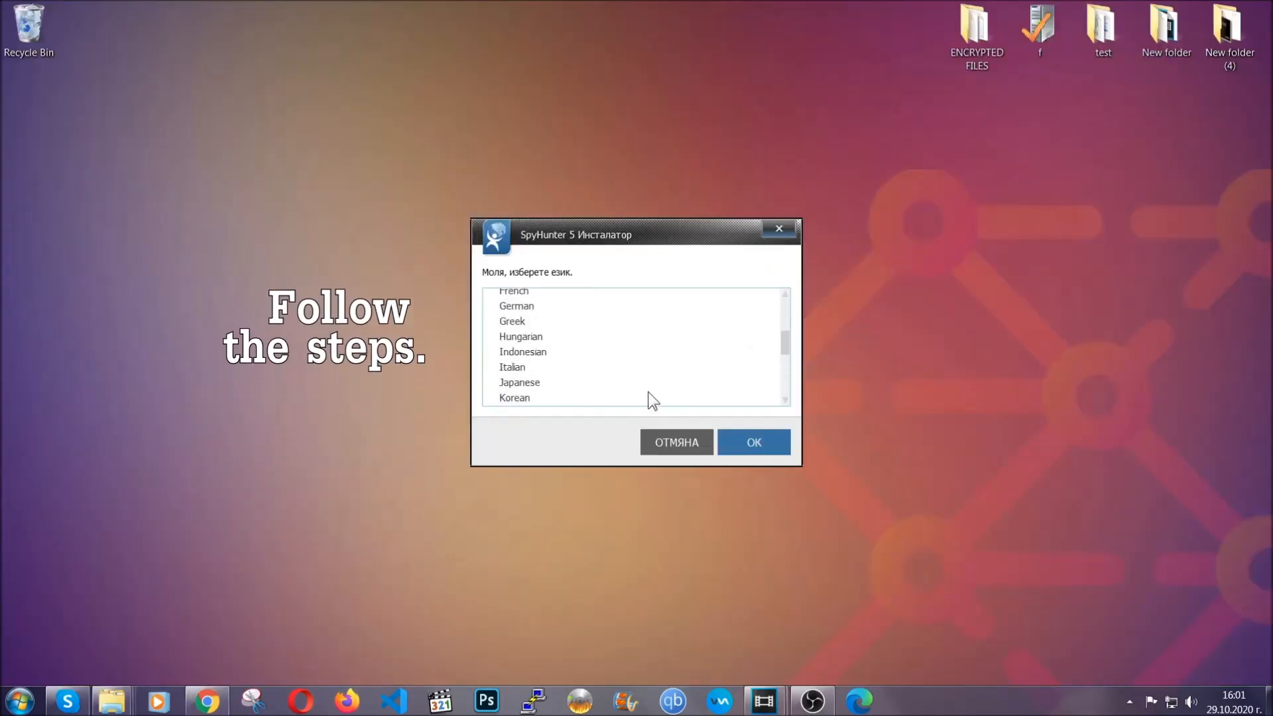
pyautogui.click(515, 338)
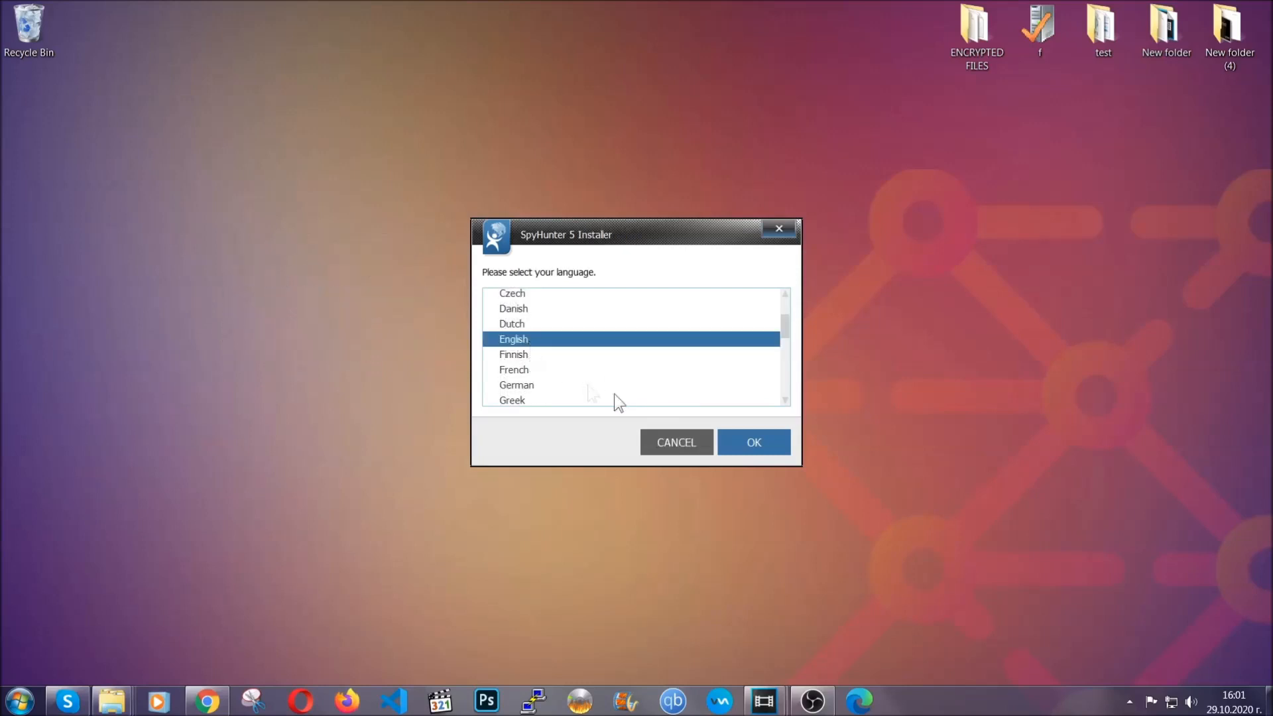
pyautogui.click(753, 442)
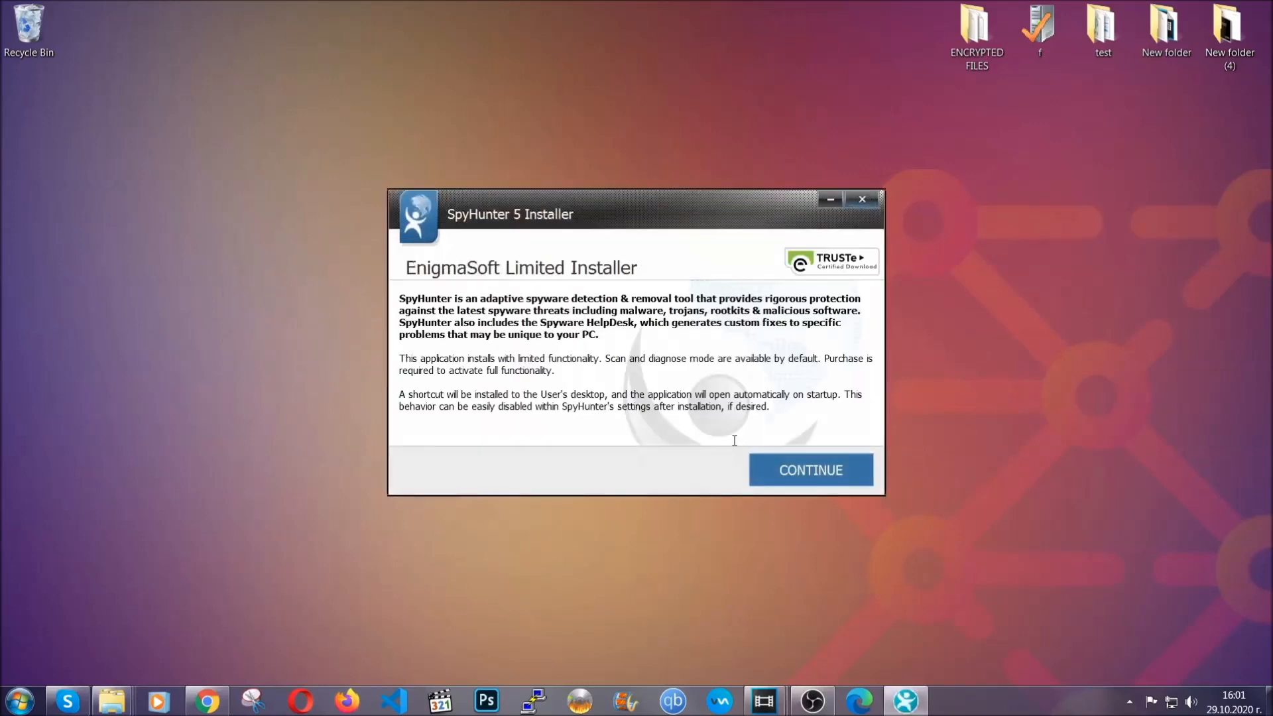
pyautogui.click(809, 469)
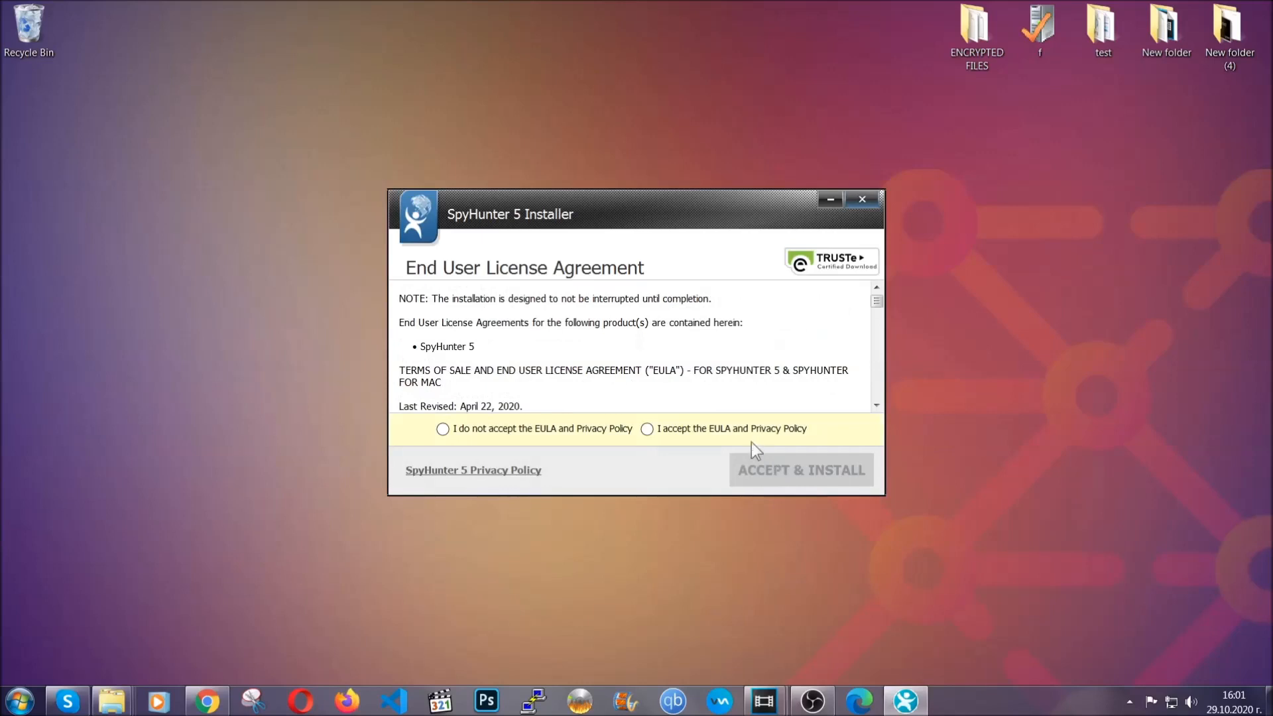
pyautogui.click(799, 469)
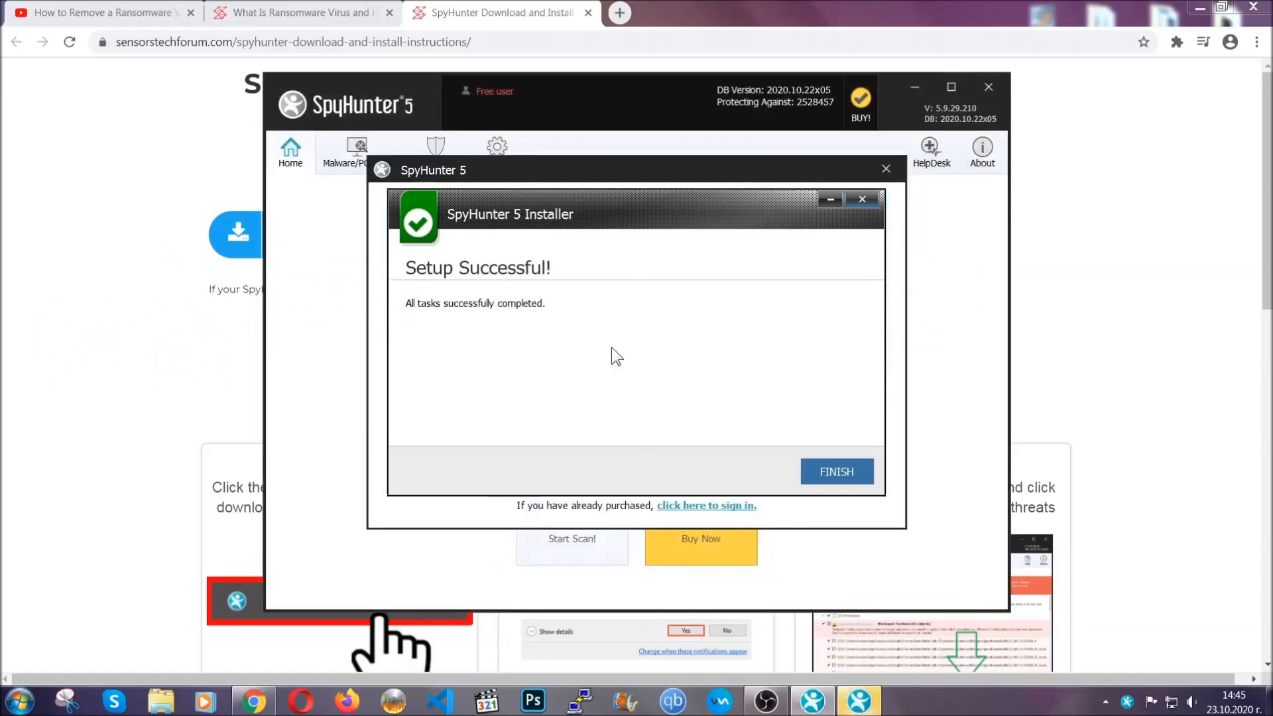
# Finish installation and select the detected PUP.Keygen.BB / Keygen.exe for removal.
pyautogui.click(837, 472)
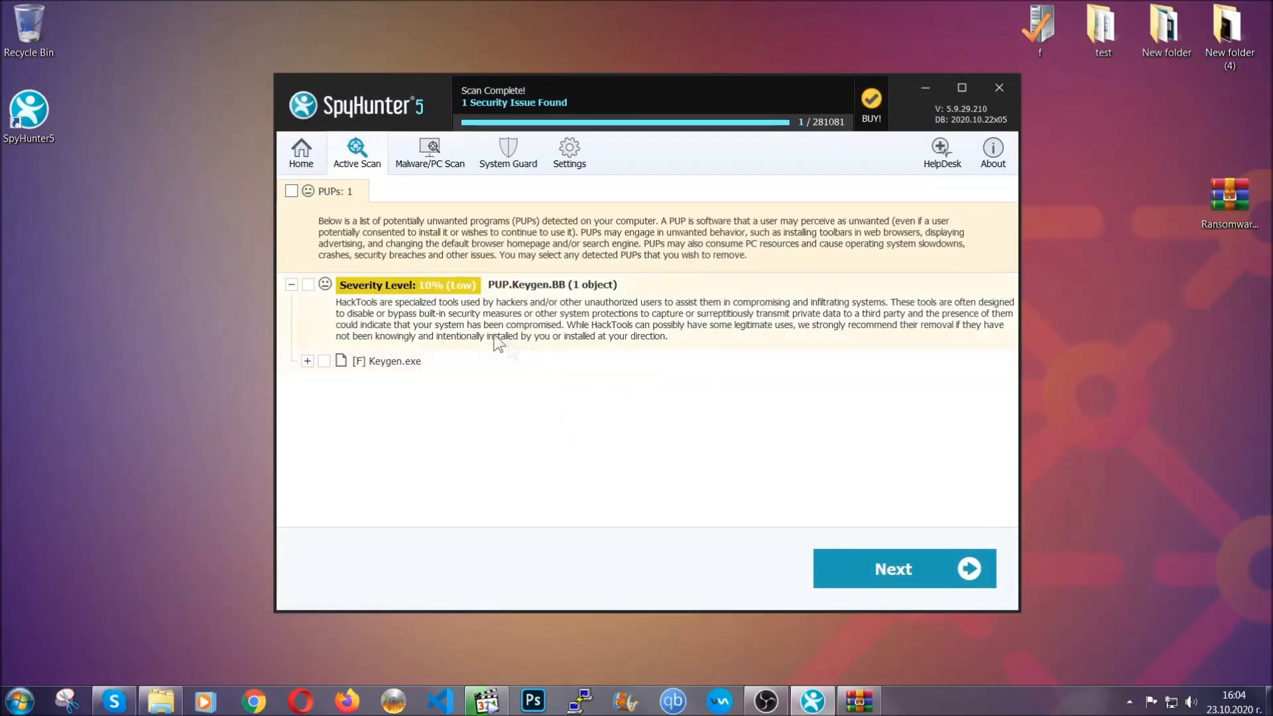
pyautogui.click(290, 191)
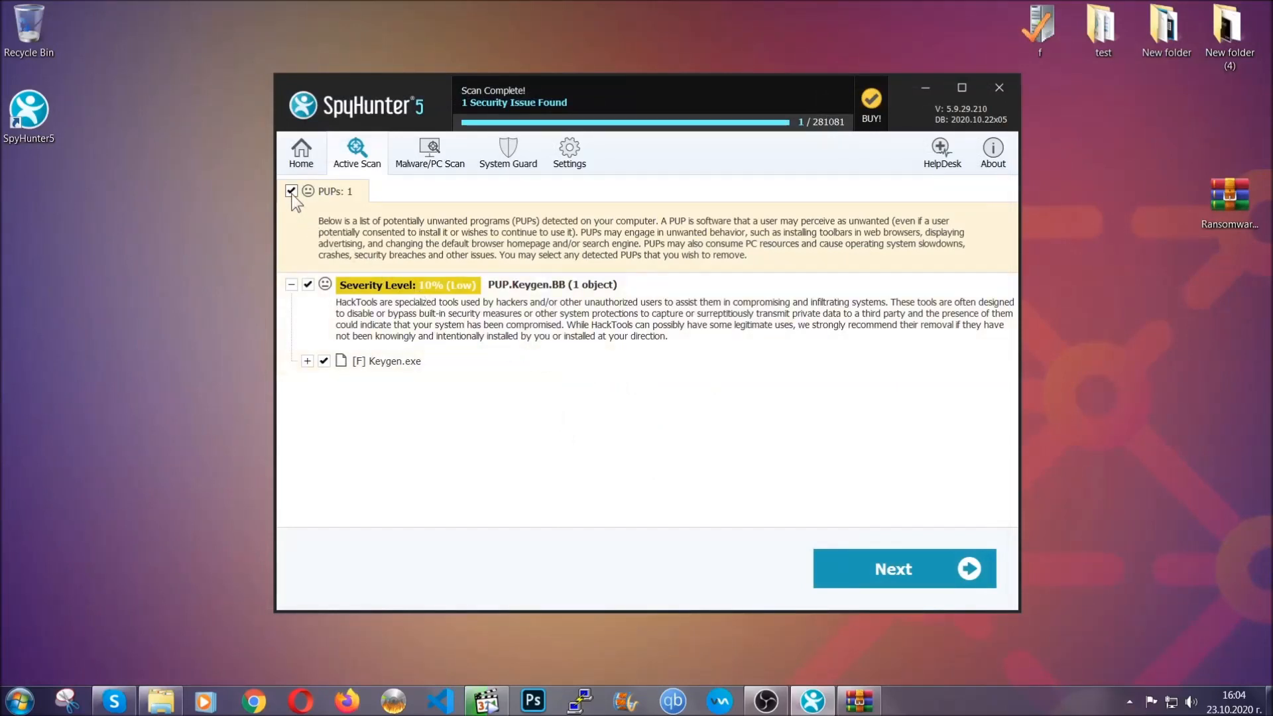
pyautogui.moveTo(903, 569)
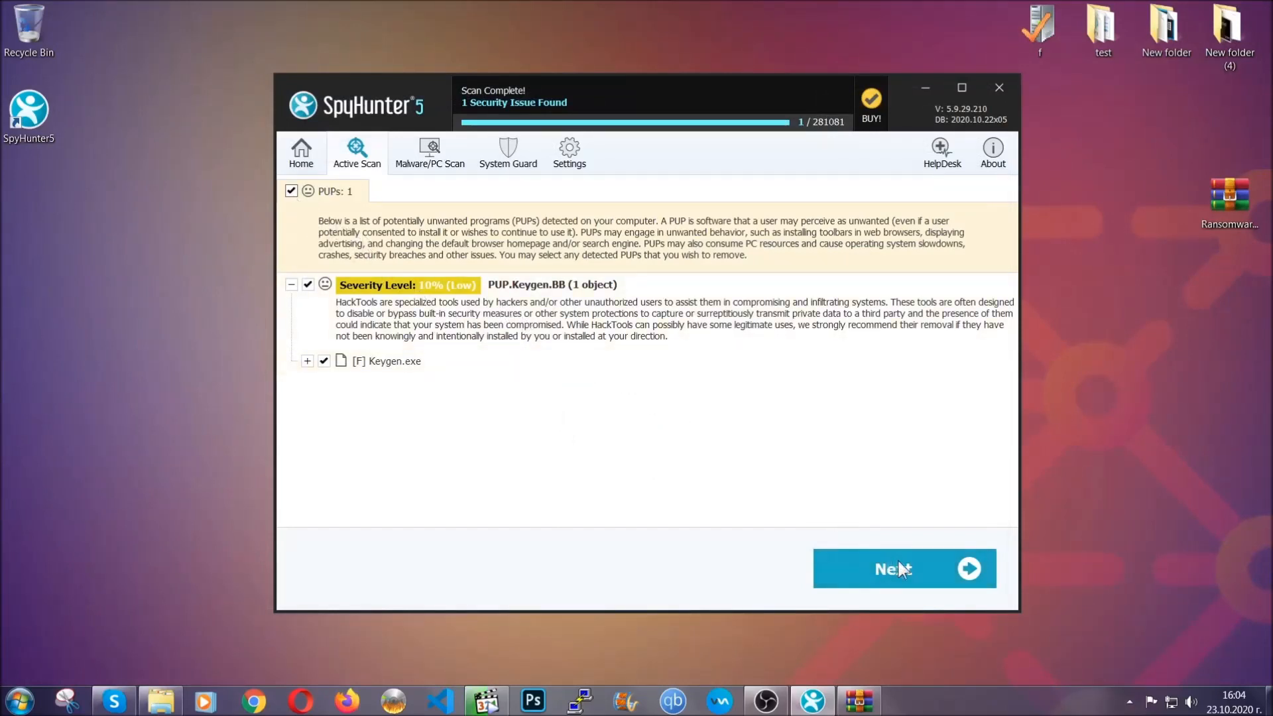
pyautogui.moveTo(892, 570)
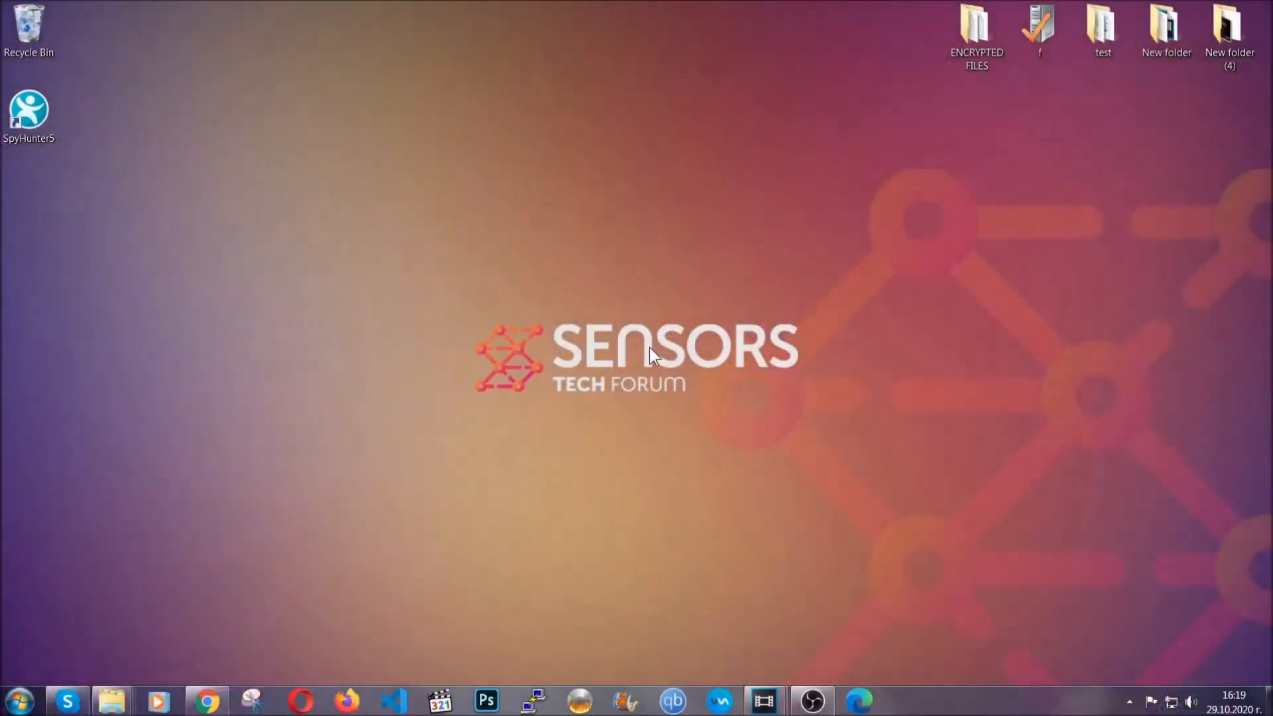
# Locate SUSPICIOUS PROGRAM in Programs and Features via the Run box.
pyautogui.press('Win+r')
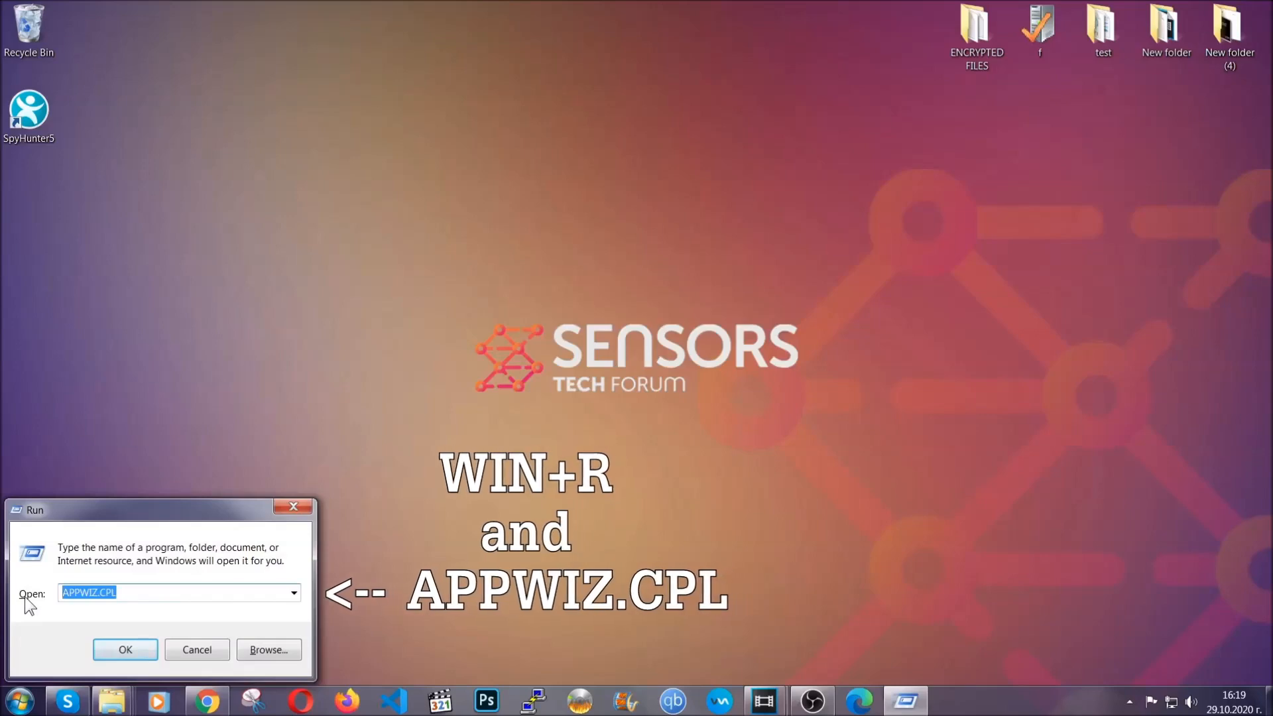
pyautogui.click(125, 650)
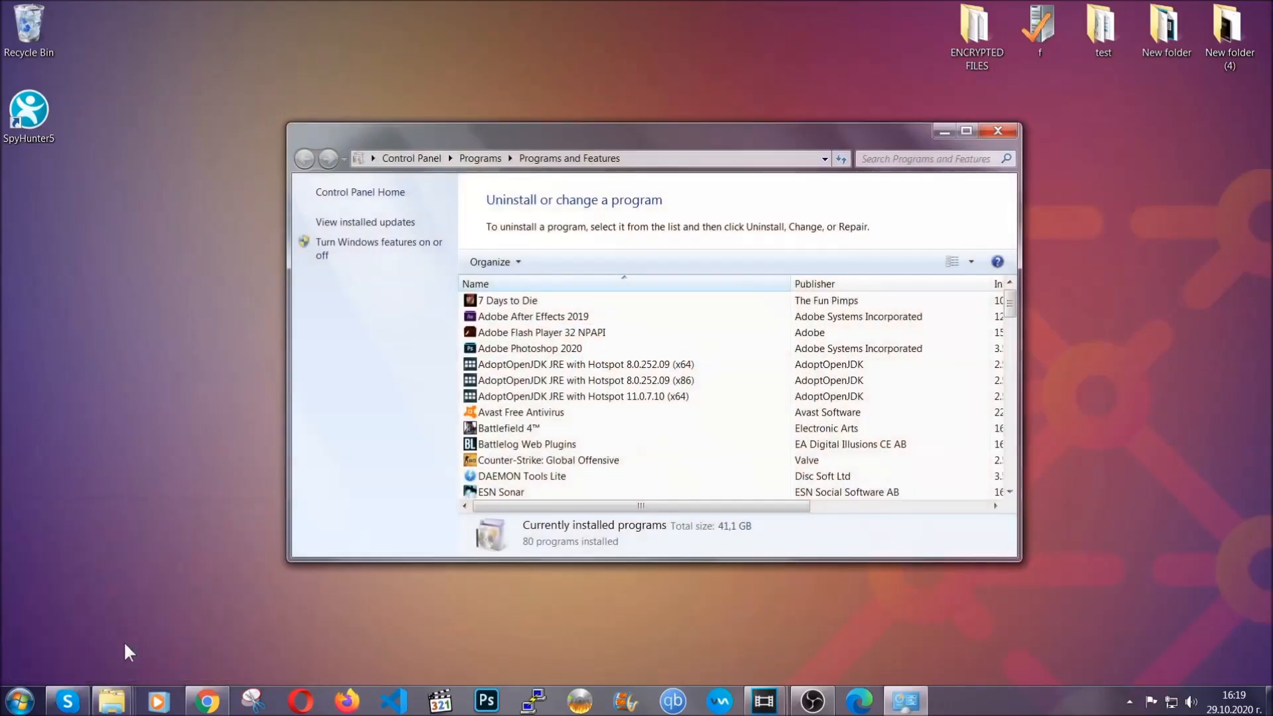
pyautogui.scroll(-3)
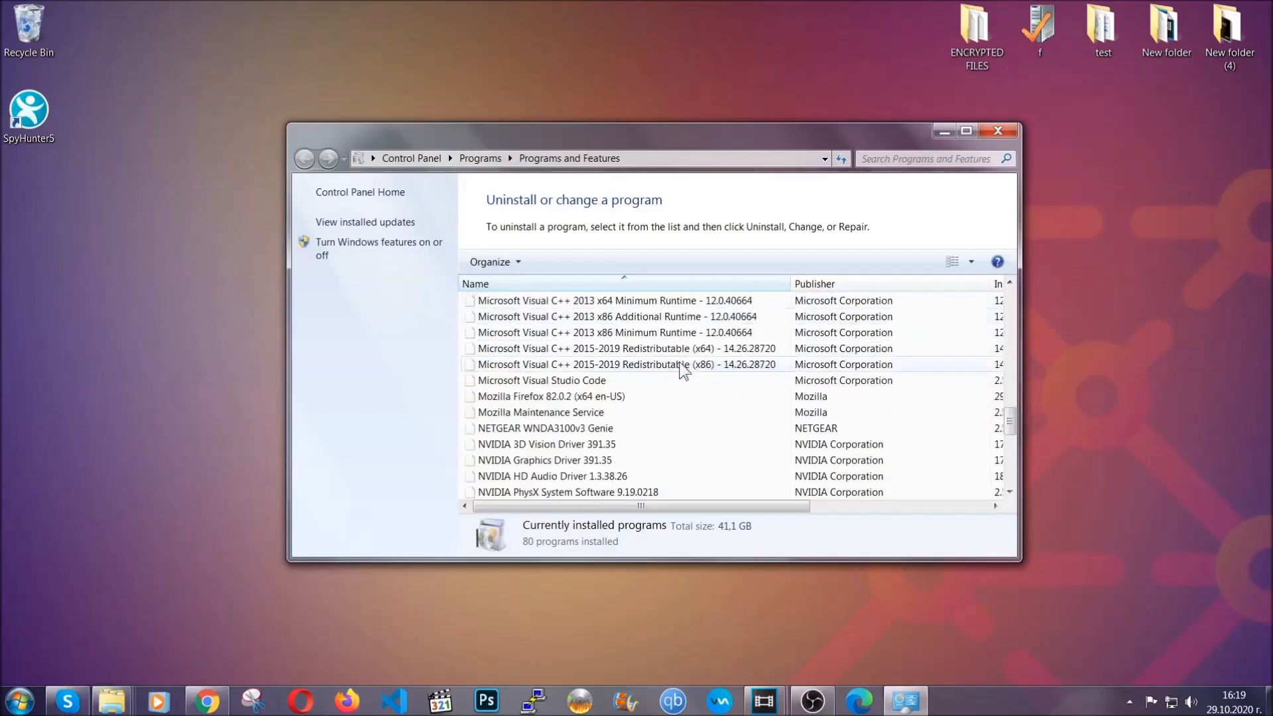
pyautogui.scroll(-3)
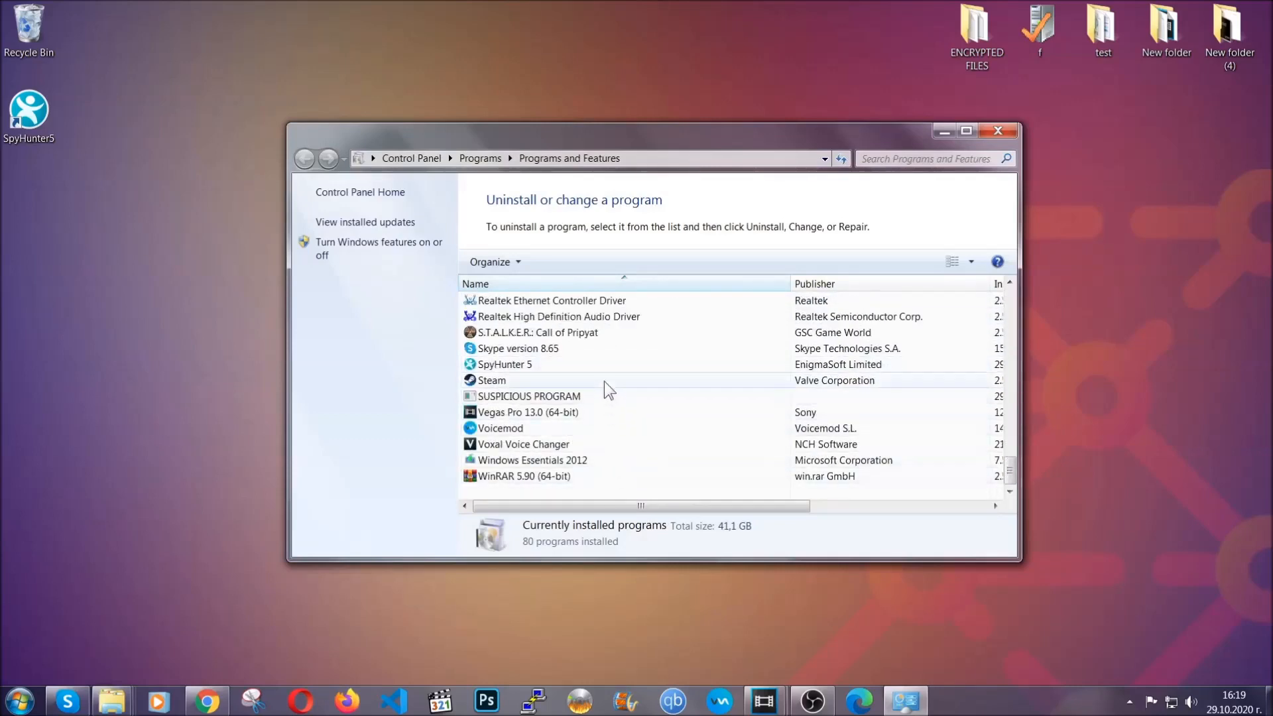
pyautogui.click(529, 397)
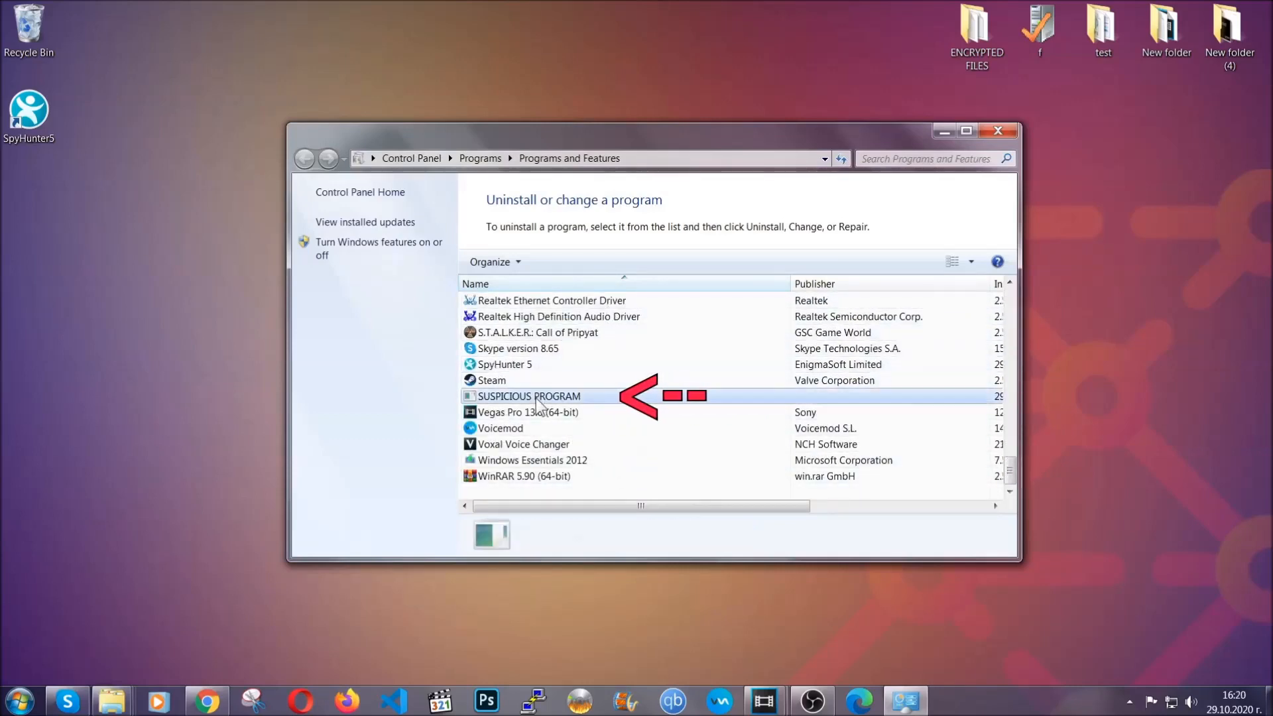
pyautogui.click(529, 396)
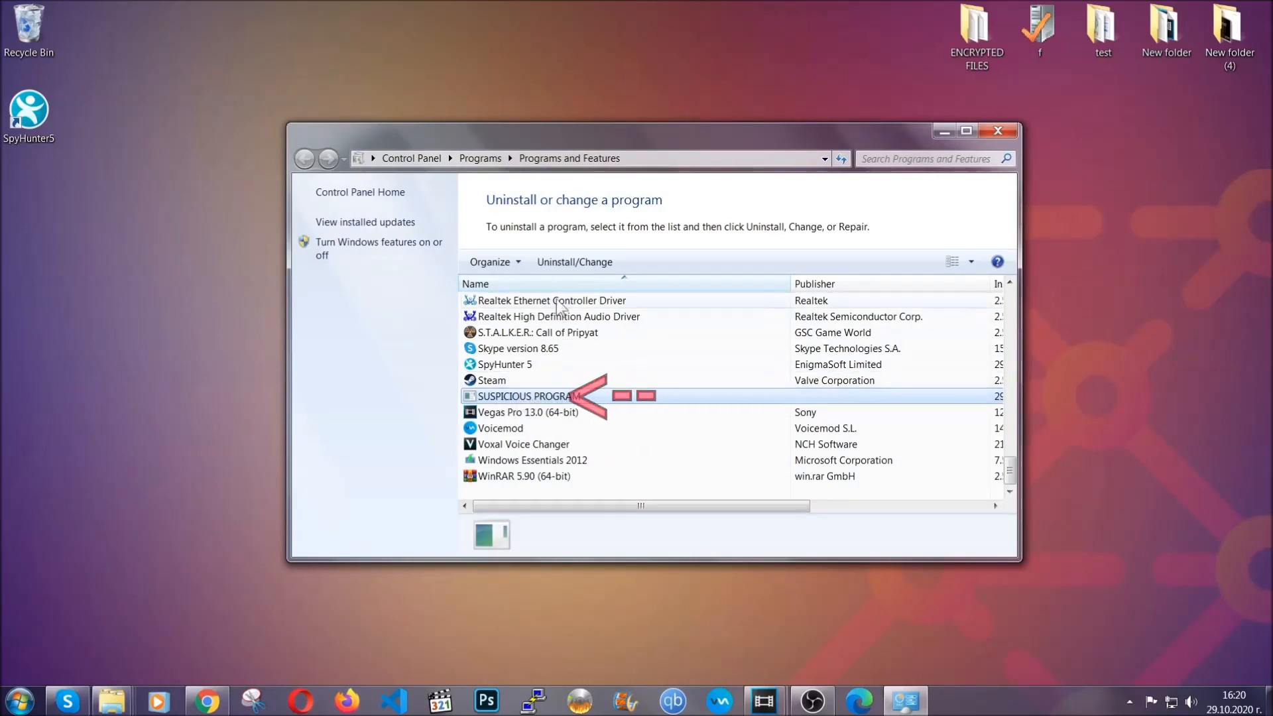
# Uninstall SUSPICIOUS PROGRAM and acknowledge its successful removal.
pyautogui.click(574, 261)
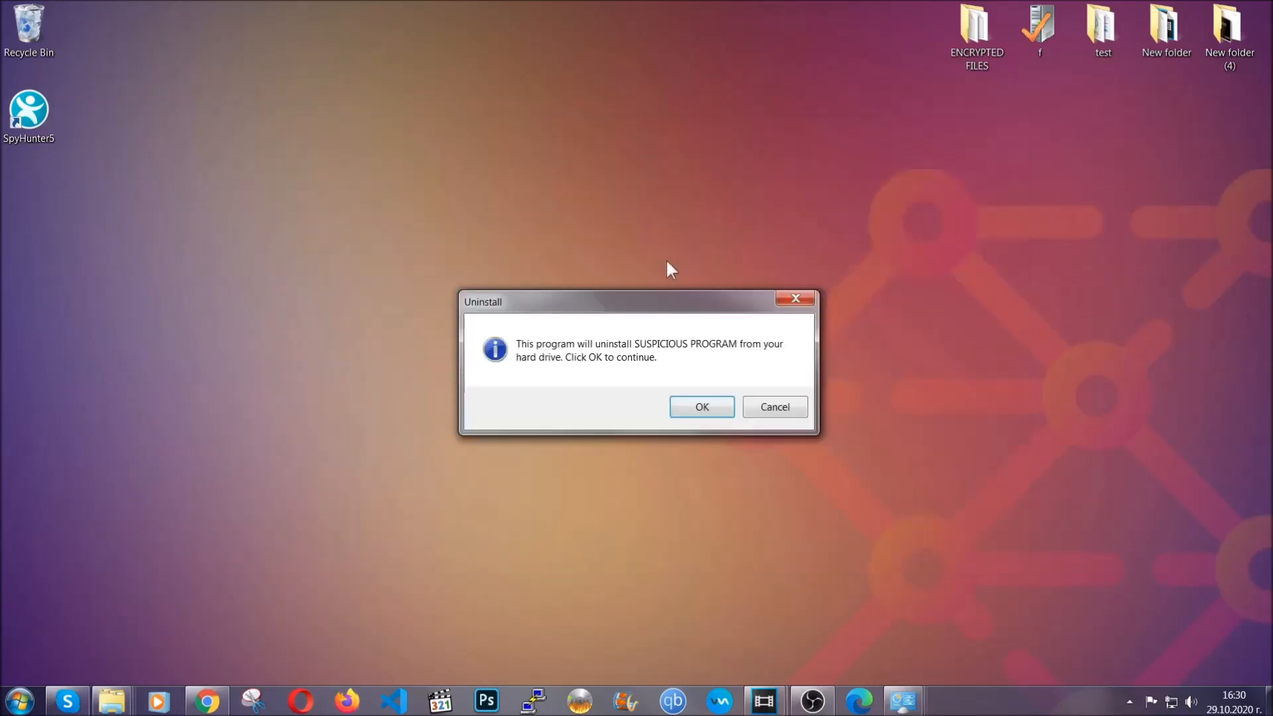
pyautogui.moveTo(654, 357)
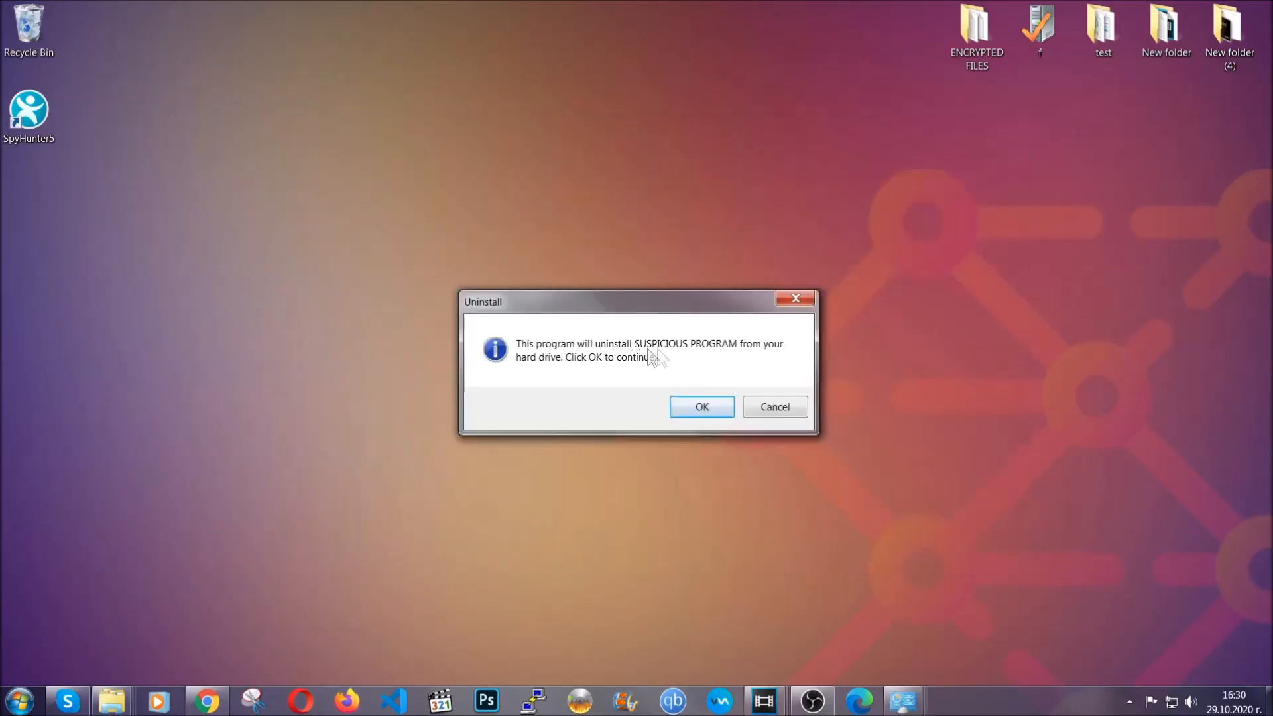
pyautogui.click(702, 407)
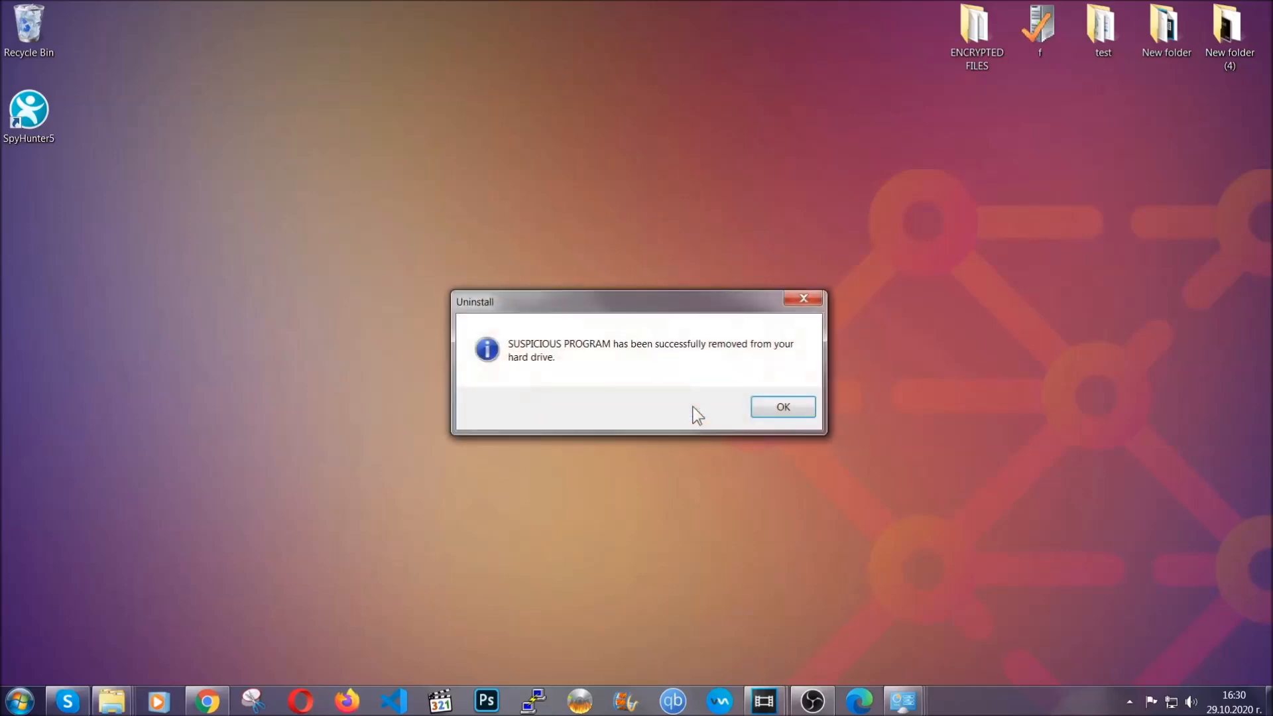
pyautogui.moveTo(759, 370)
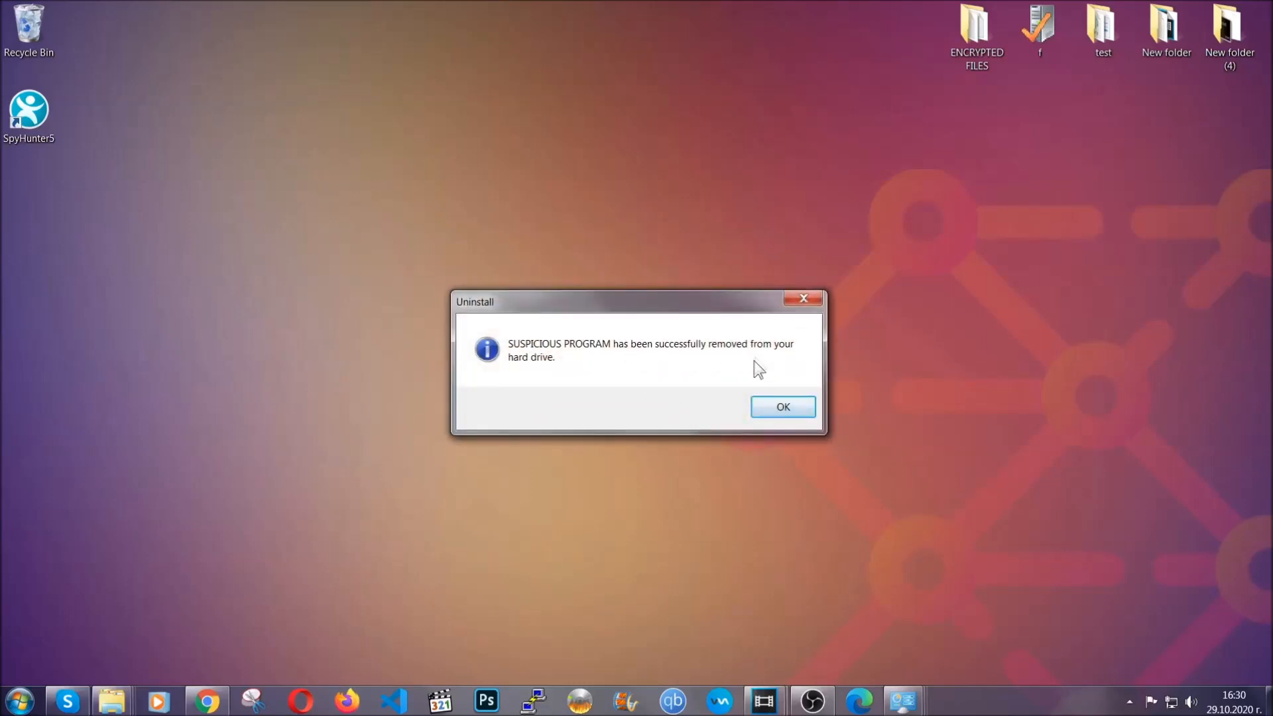
pyautogui.click(782, 407)
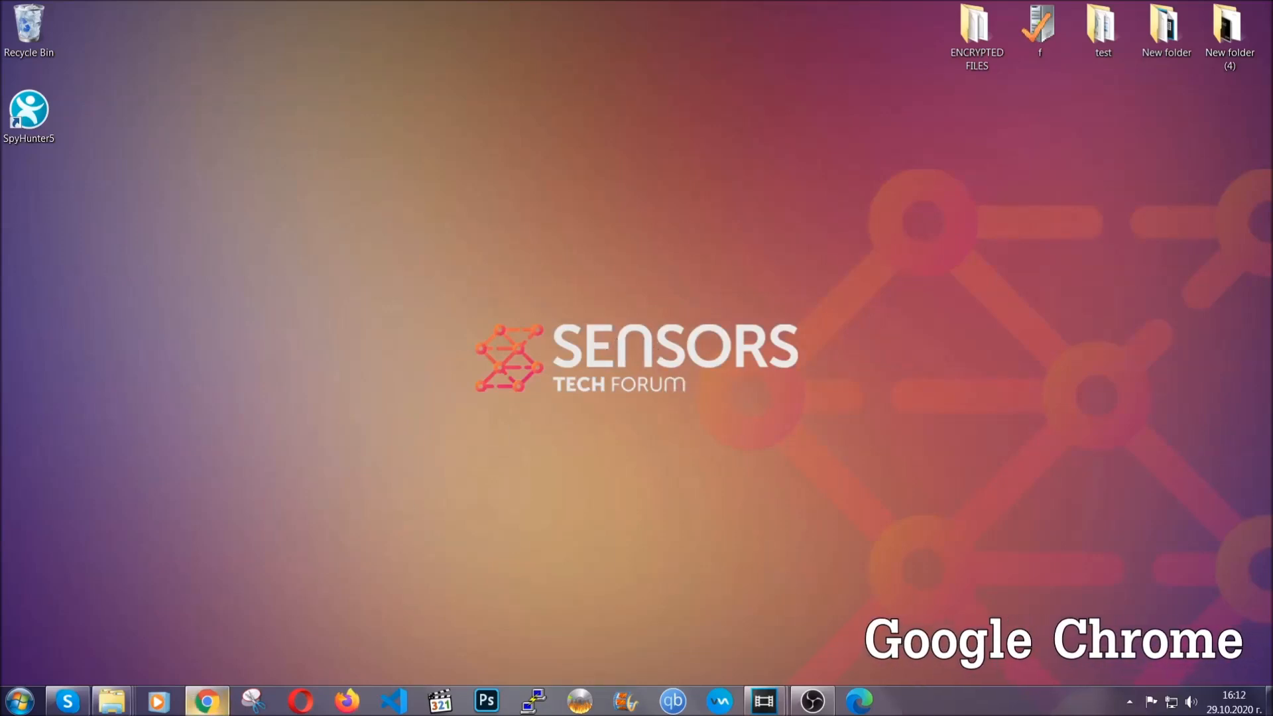
# Launch Chrome and go to chrome://settings/clearBrowserData.
pyautogui.click(206, 701)
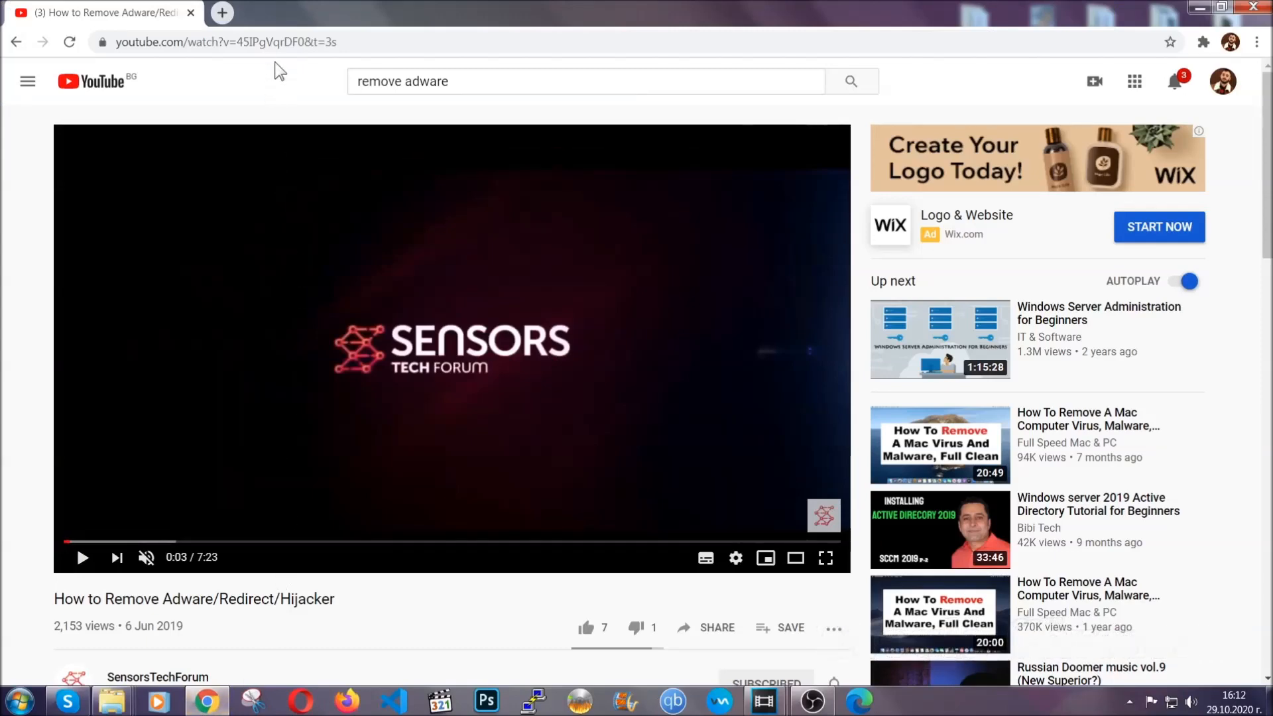
pyautogui.write('chrome://settings/clearbrowserdata')
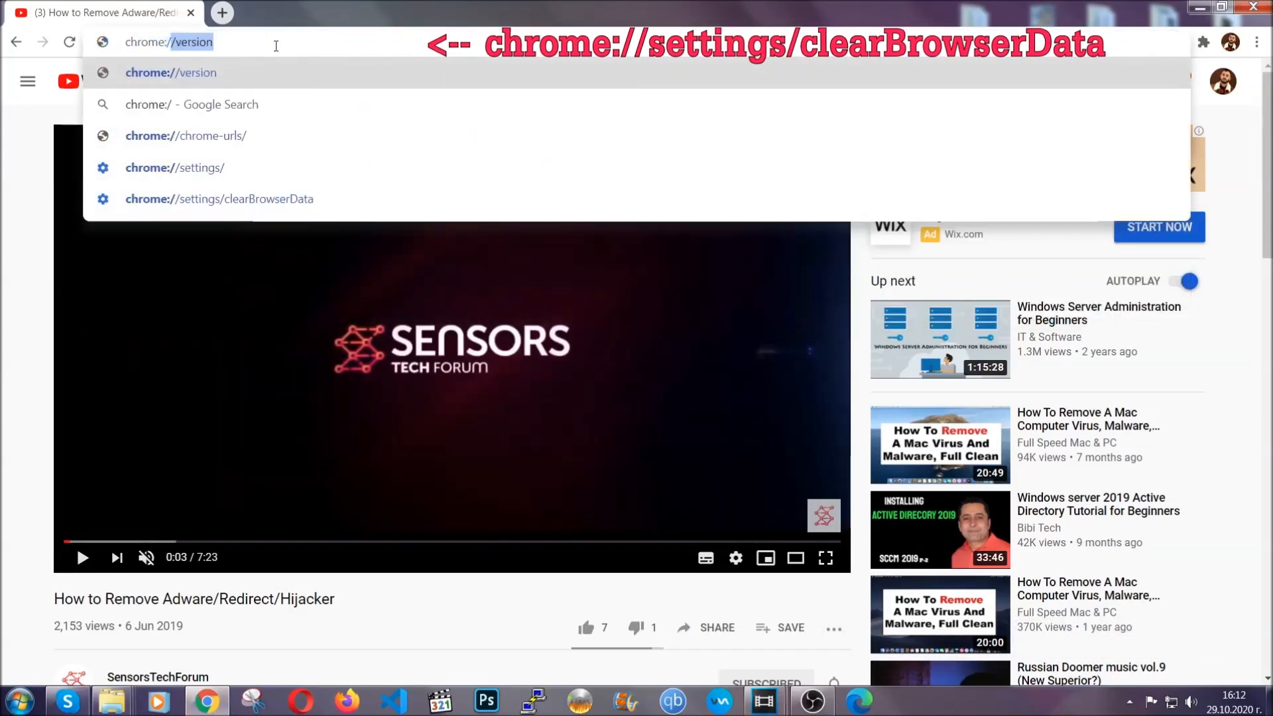
pyautogui.write('chrome://settings/clearBrowserData')
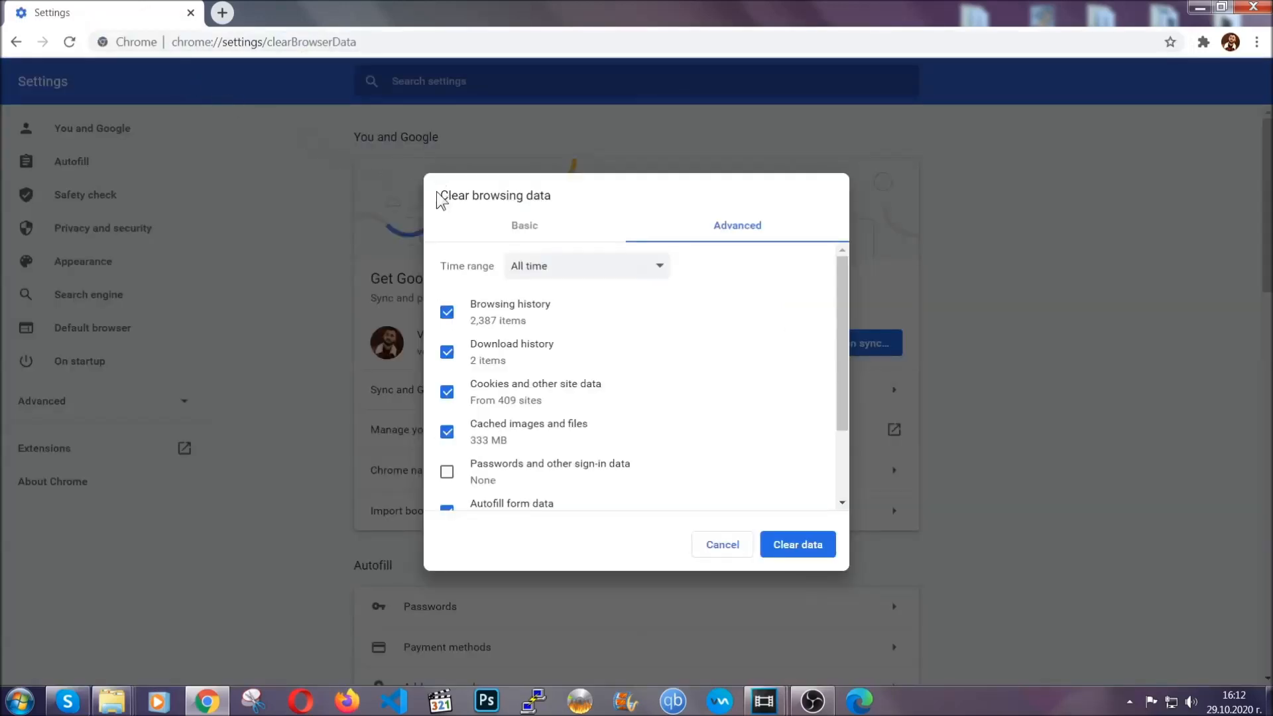
# Clear Chrome's browsing data for All time with Passwords left unticked.
pyautogui.doubleClick(494, 195)
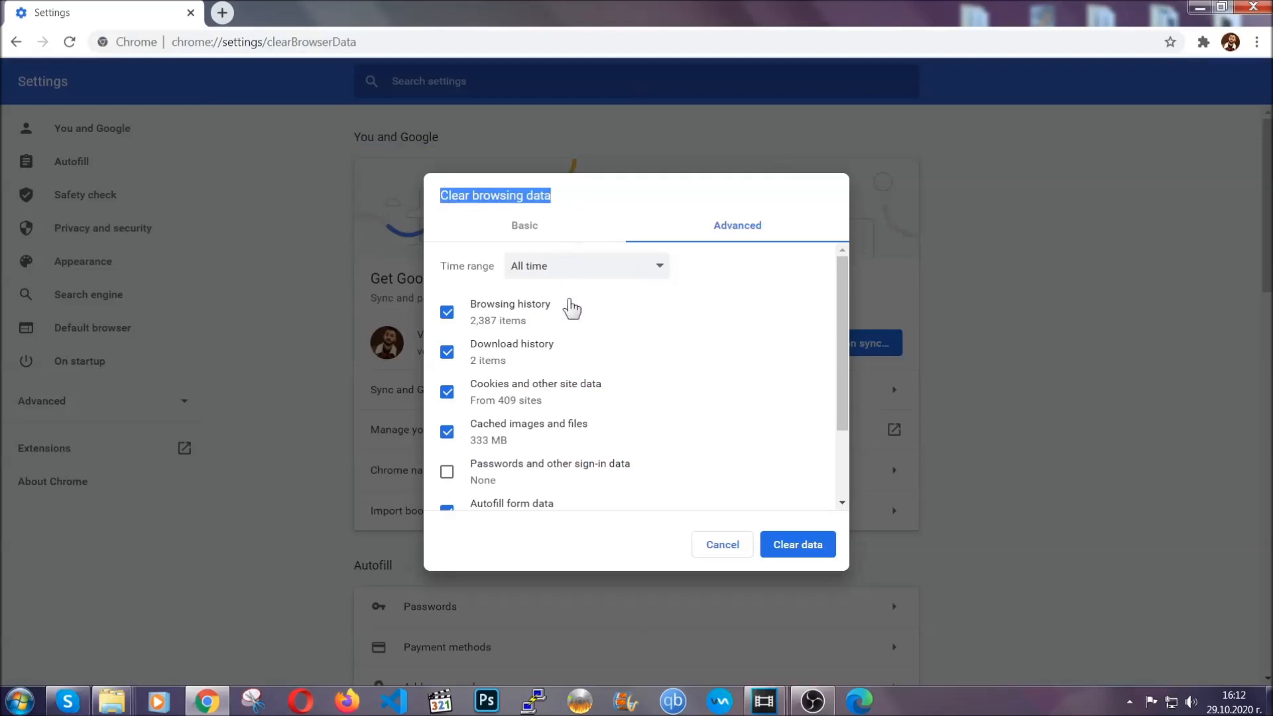
pyautogui.click(586, 265)
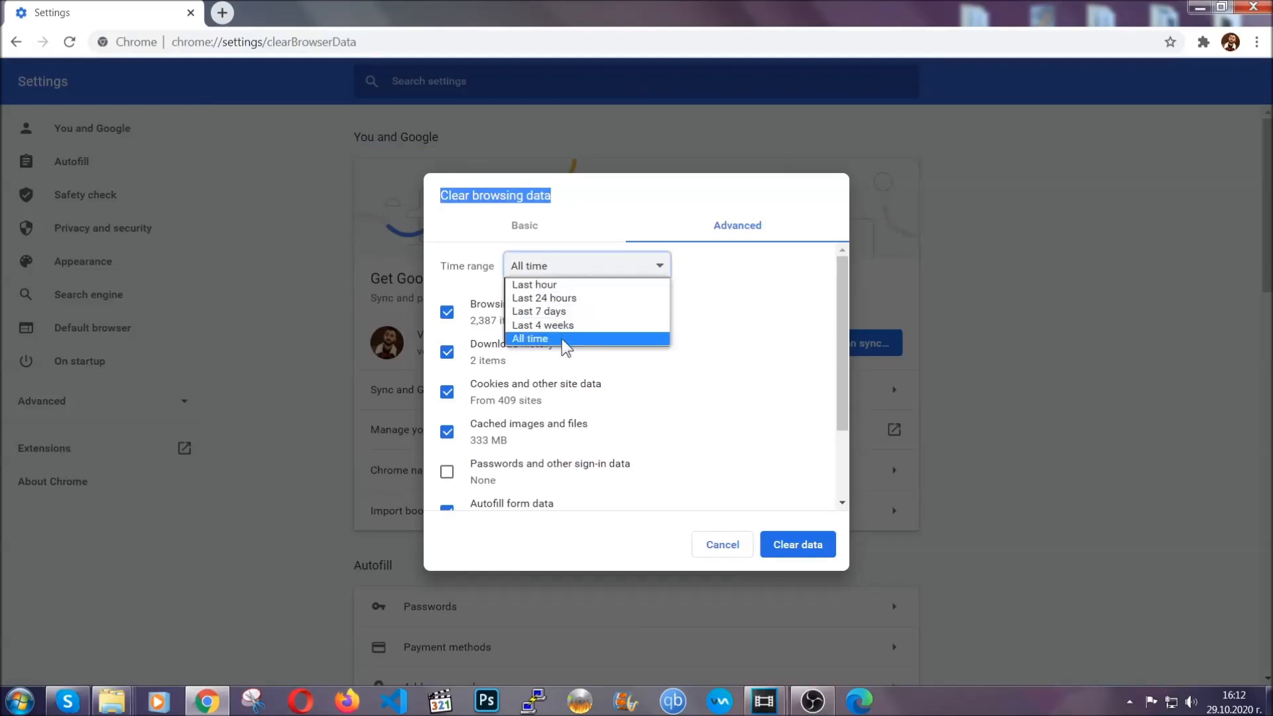
pyautogui.click(529, 338)
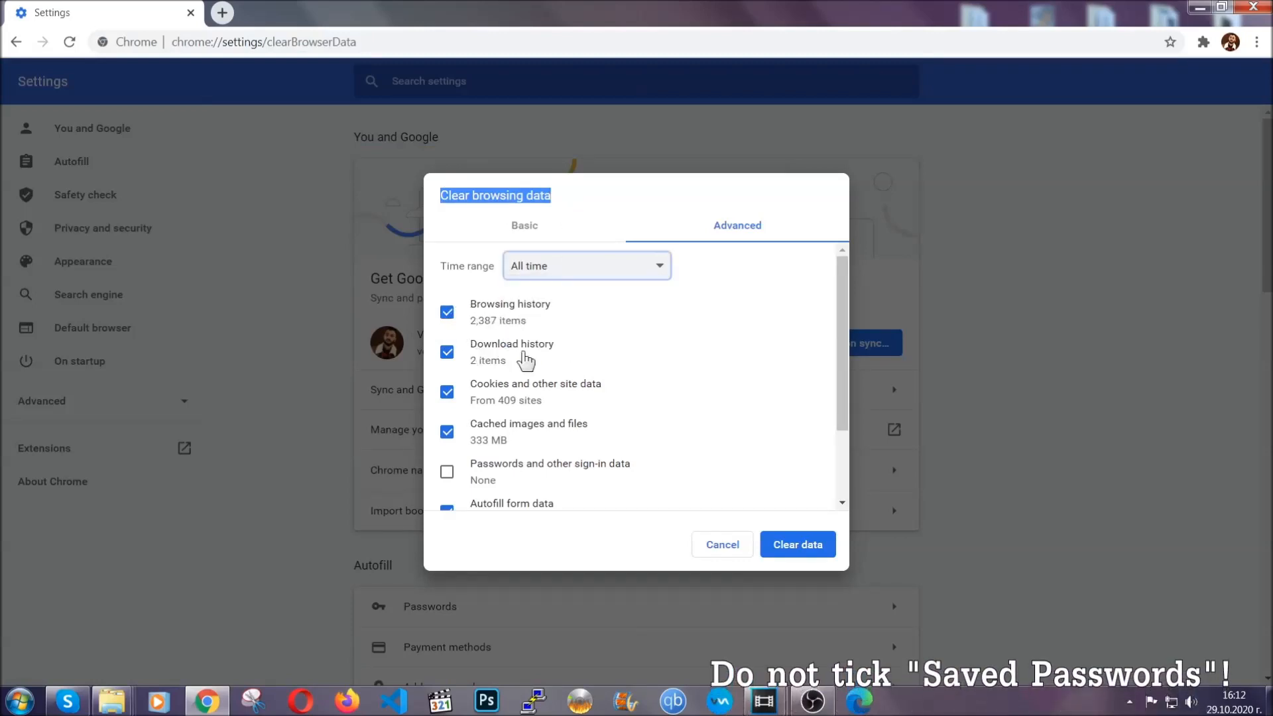
pyautogui.scroll(-3)
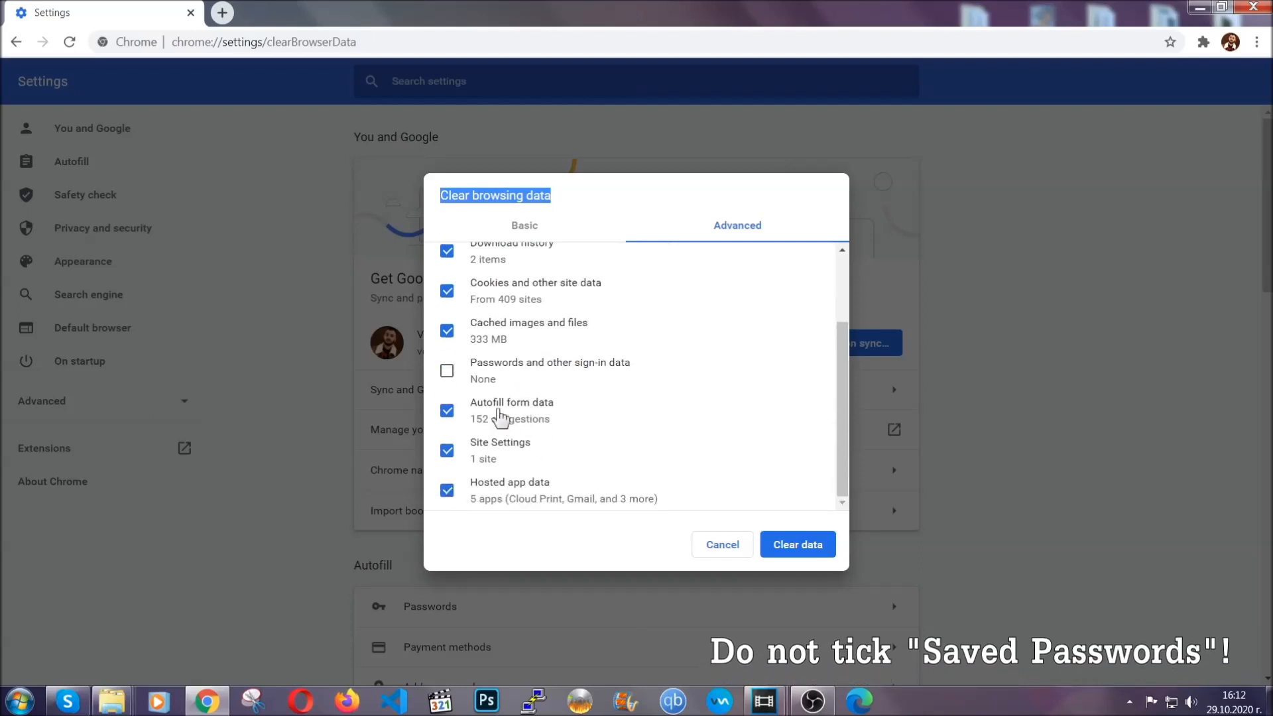
pyautogui.moveTo(720, 476)
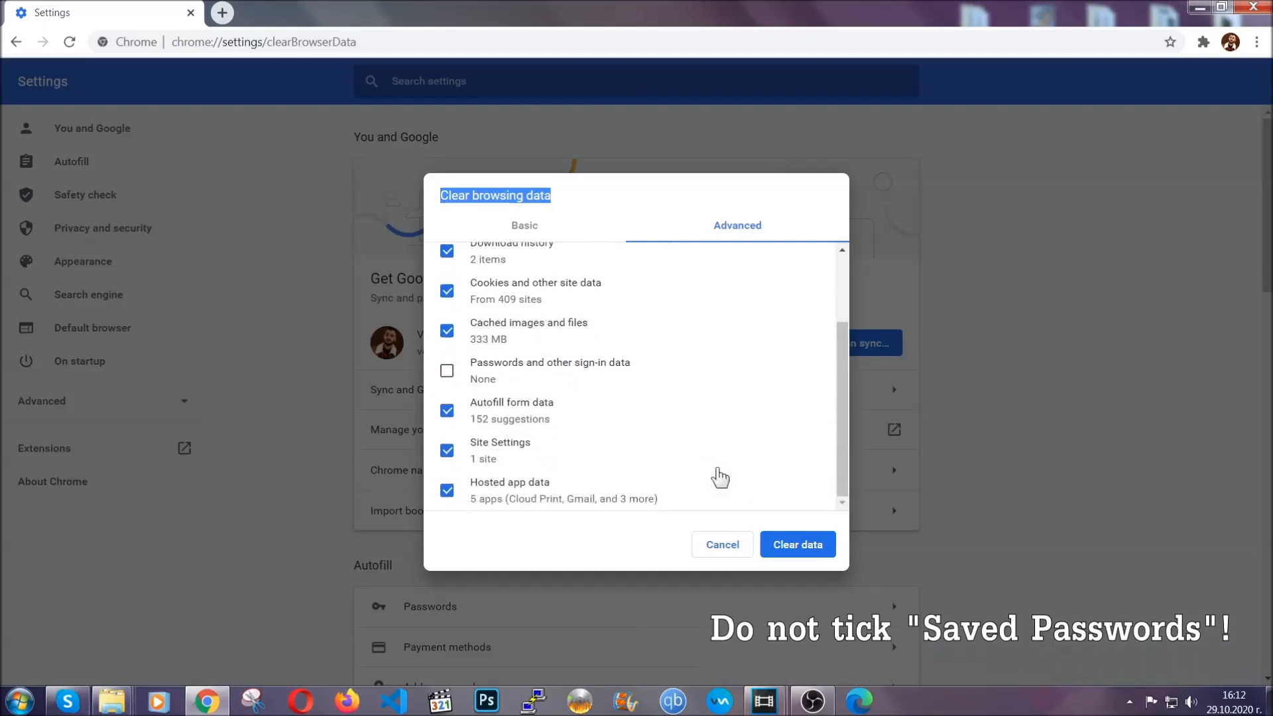
pyautogui.click(797, 544)
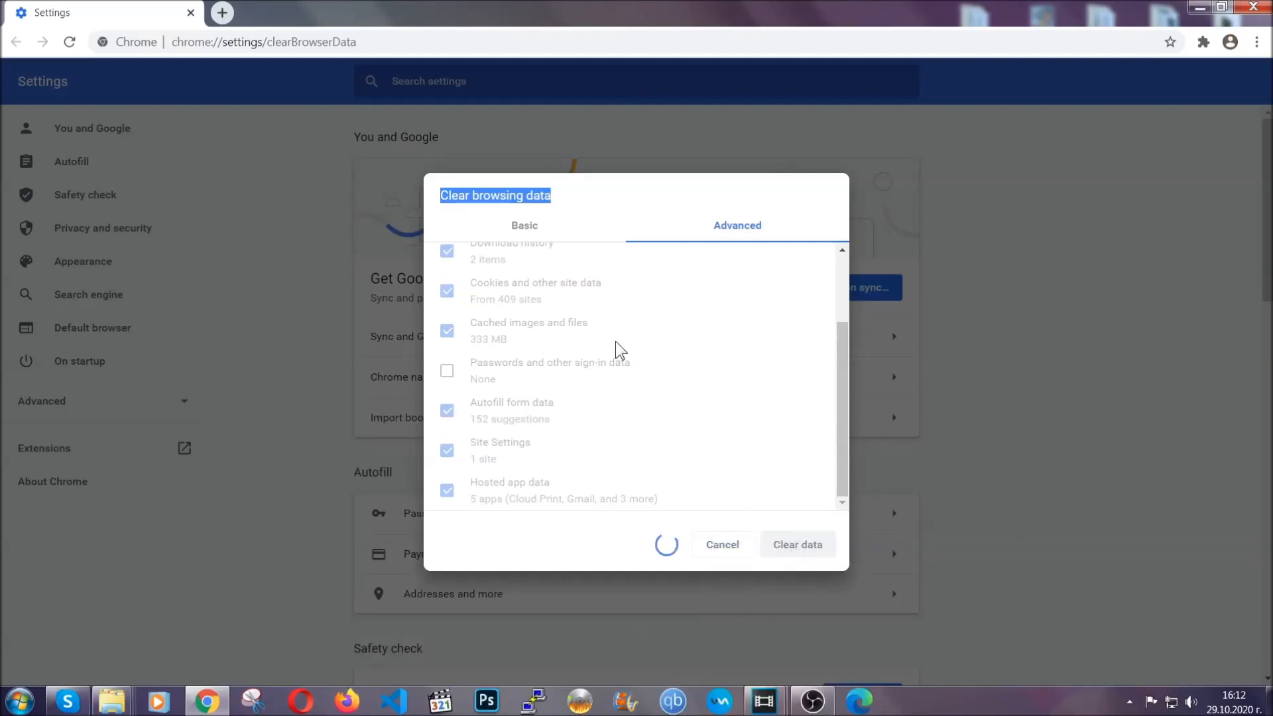
pyautogui.click(797, 544)
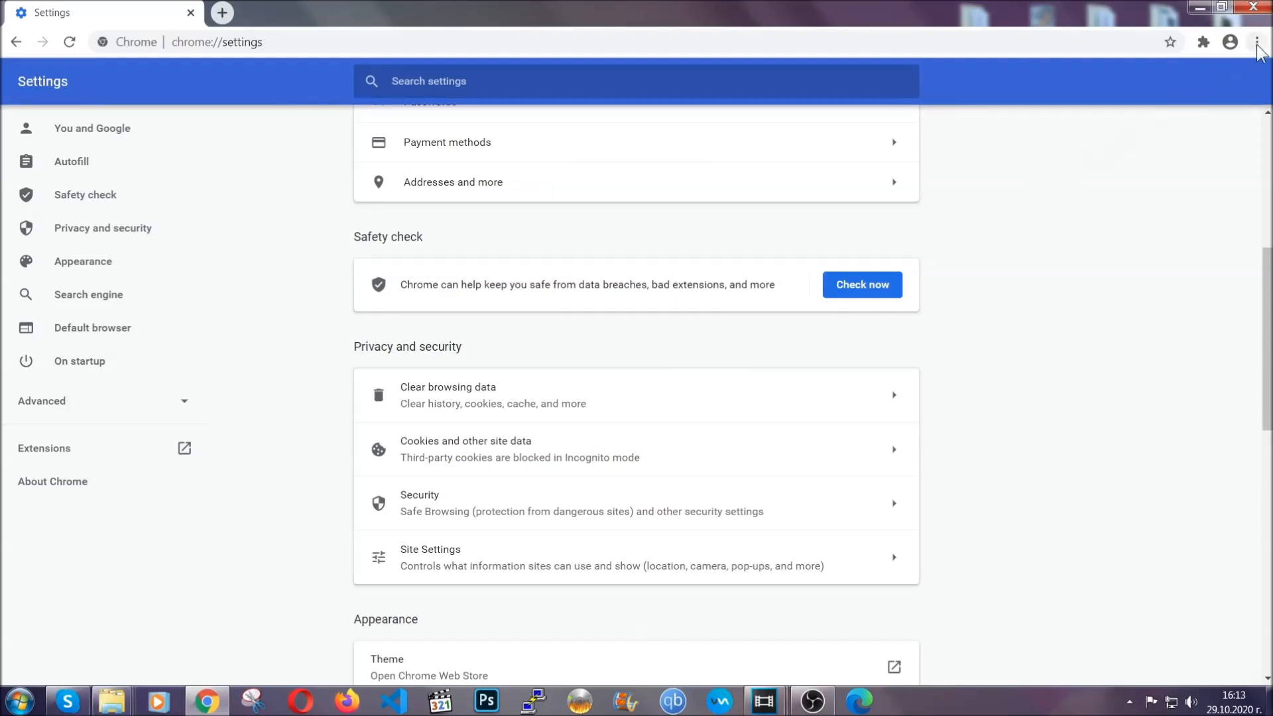
pyautogui.click(1257, 43)
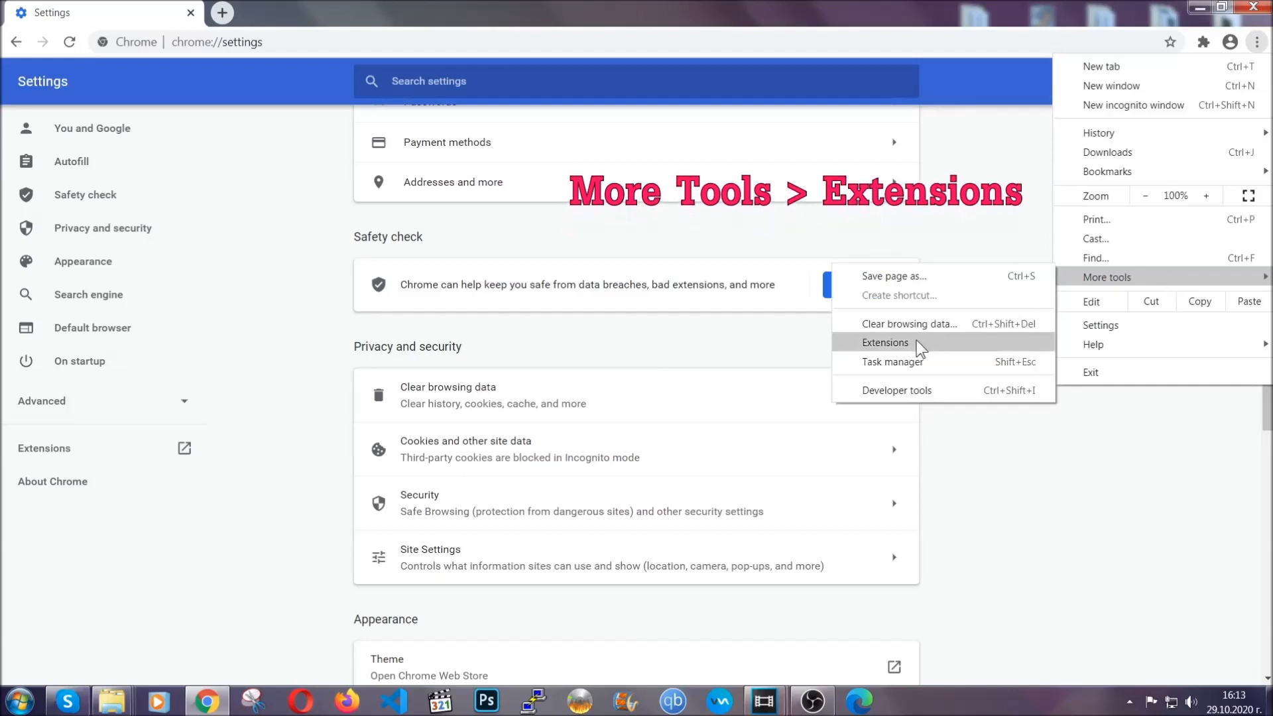
# Remove the Bulk Media Downloader extension from Chrome's Extensions page and close Chrome.
pyautogui.click(886, 343)
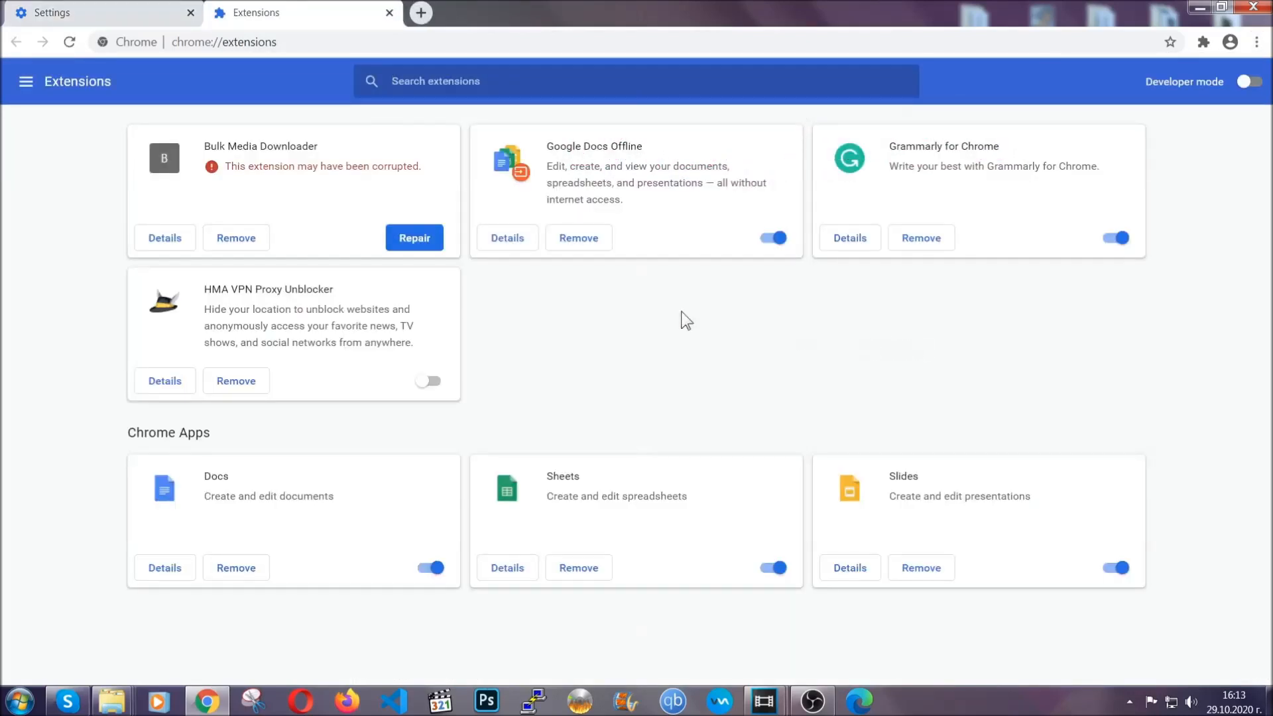
pyautogui.moveTo(280, 187)
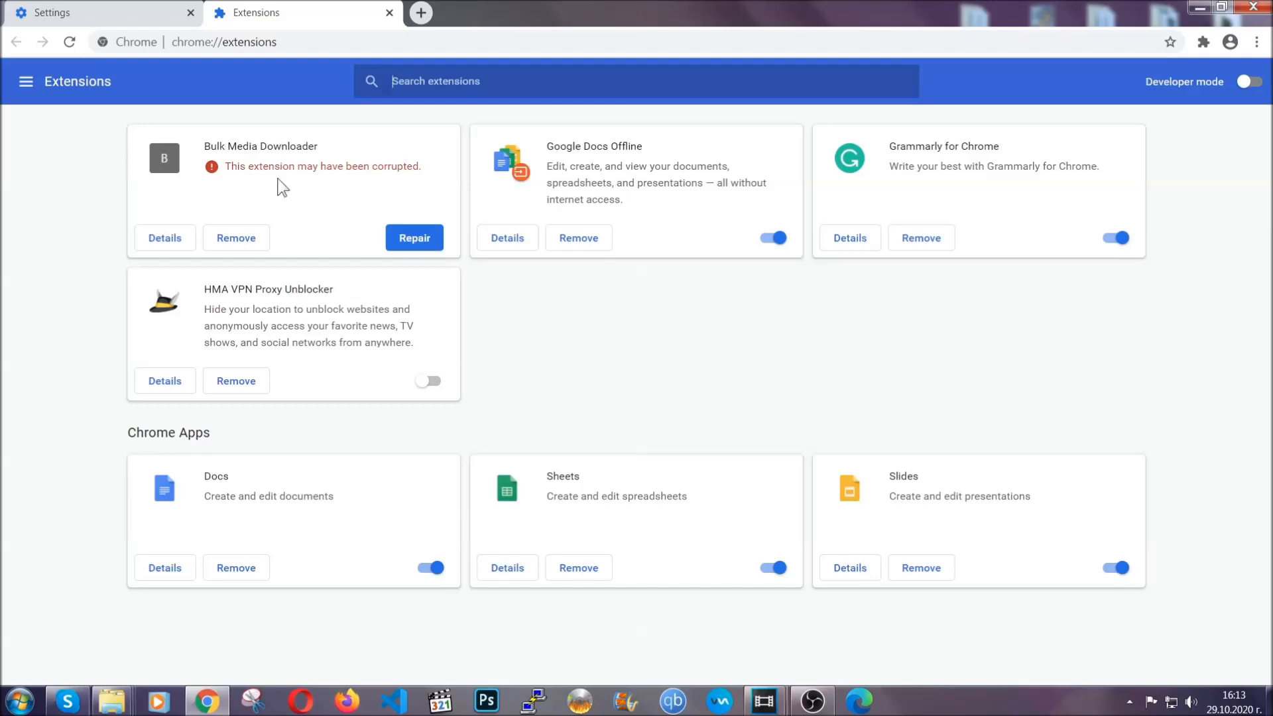
pyautogui.click(236, 237)
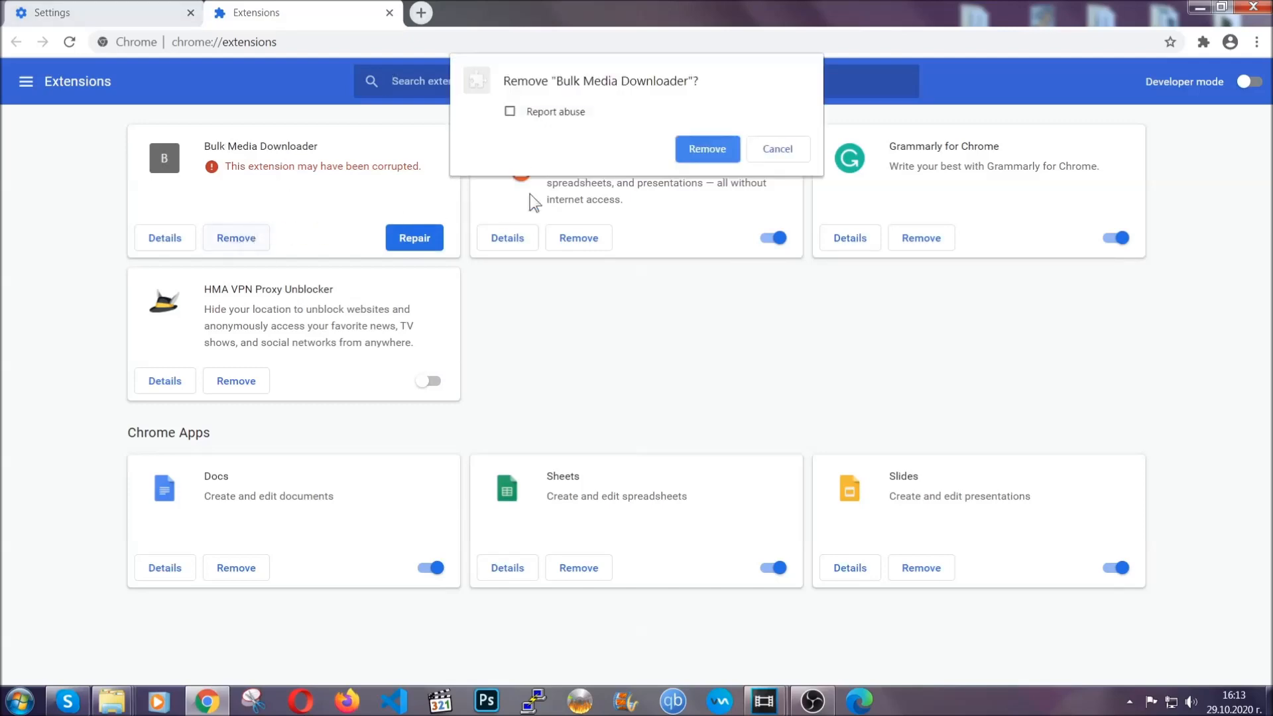
pyautogui.click(706, 149)
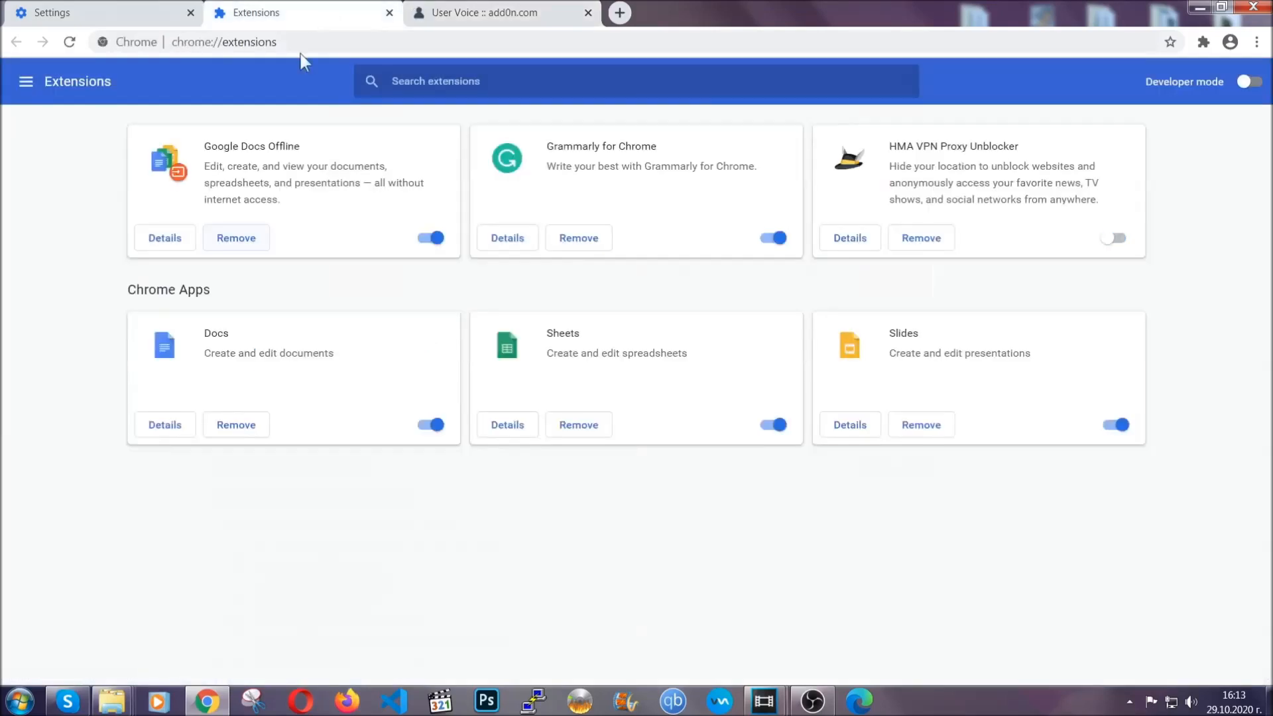
pyautogui.click(588, 12)
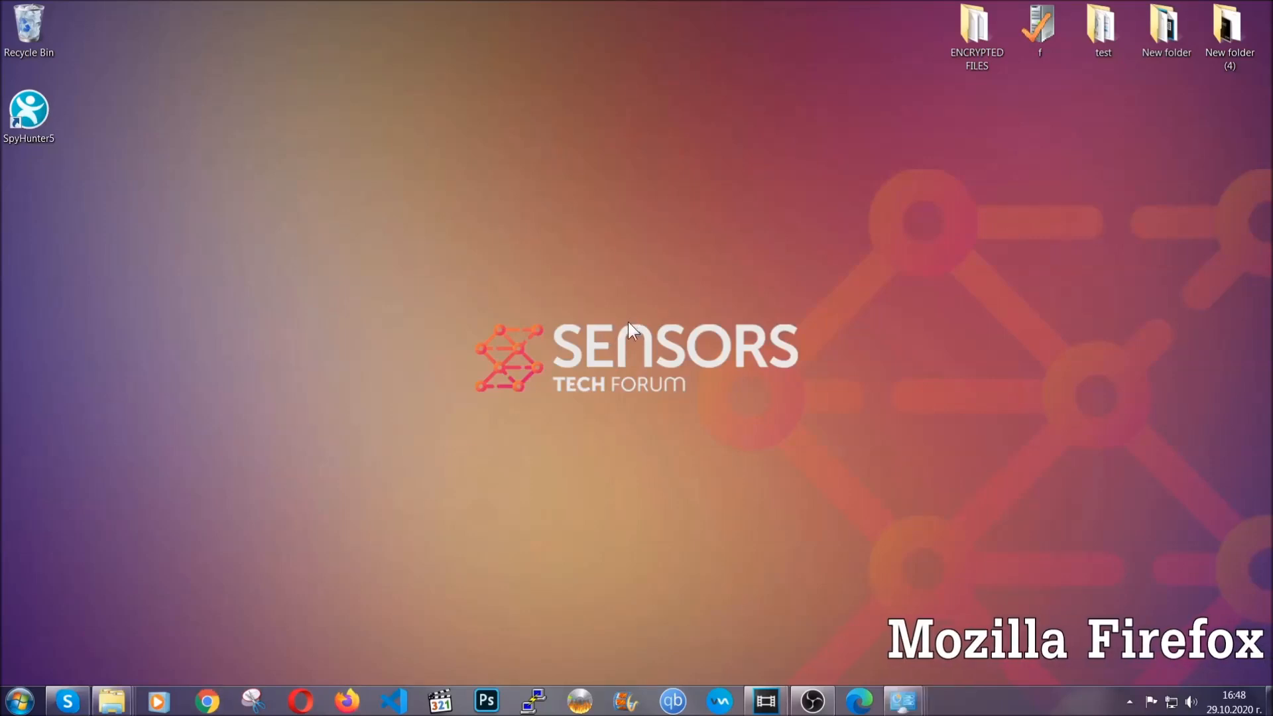
# Launch Firefox and go to about:support.
pyautogui.click(346, 700)
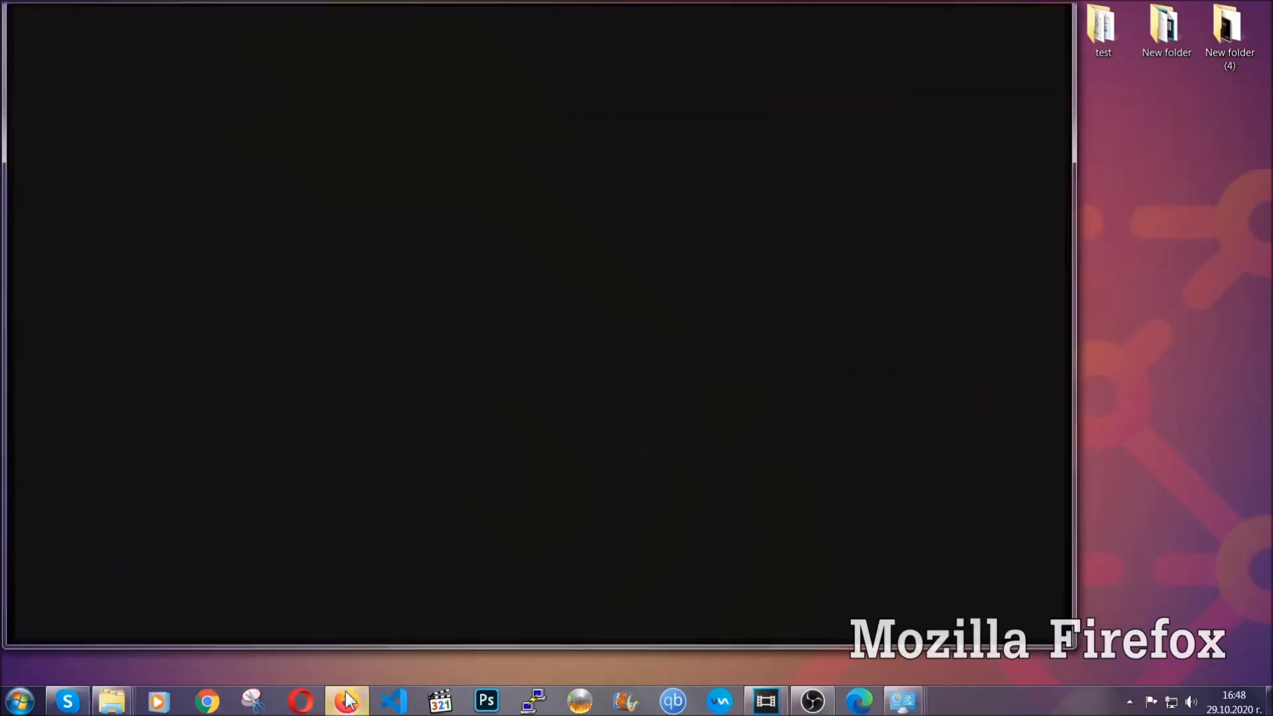
pyautogui.click(346, 700)
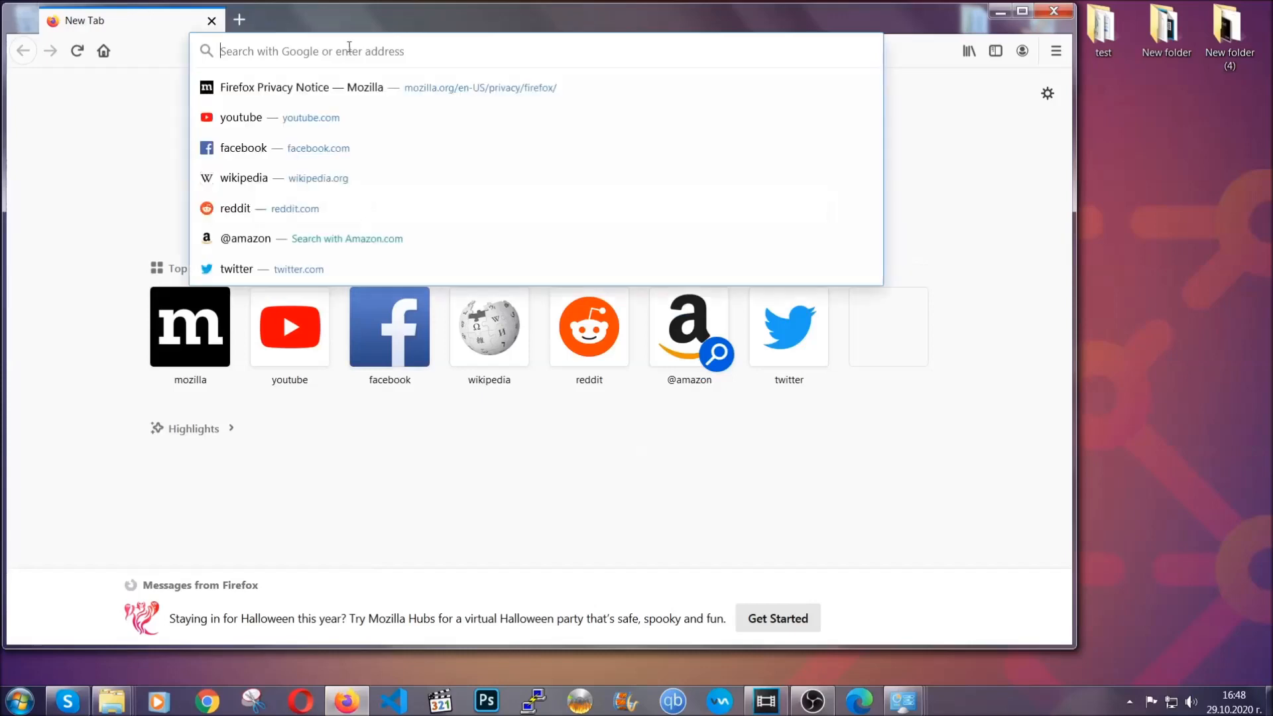
pyautogui.write('about')
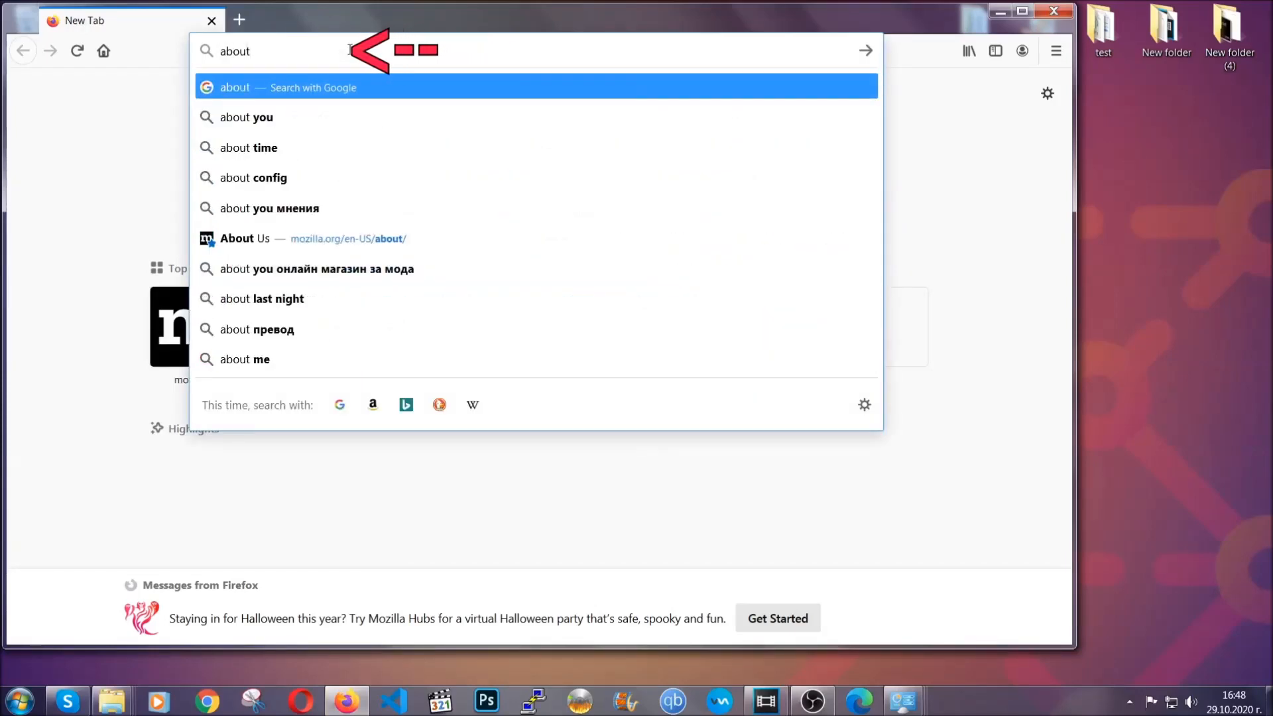
pyautogui.write(':support')
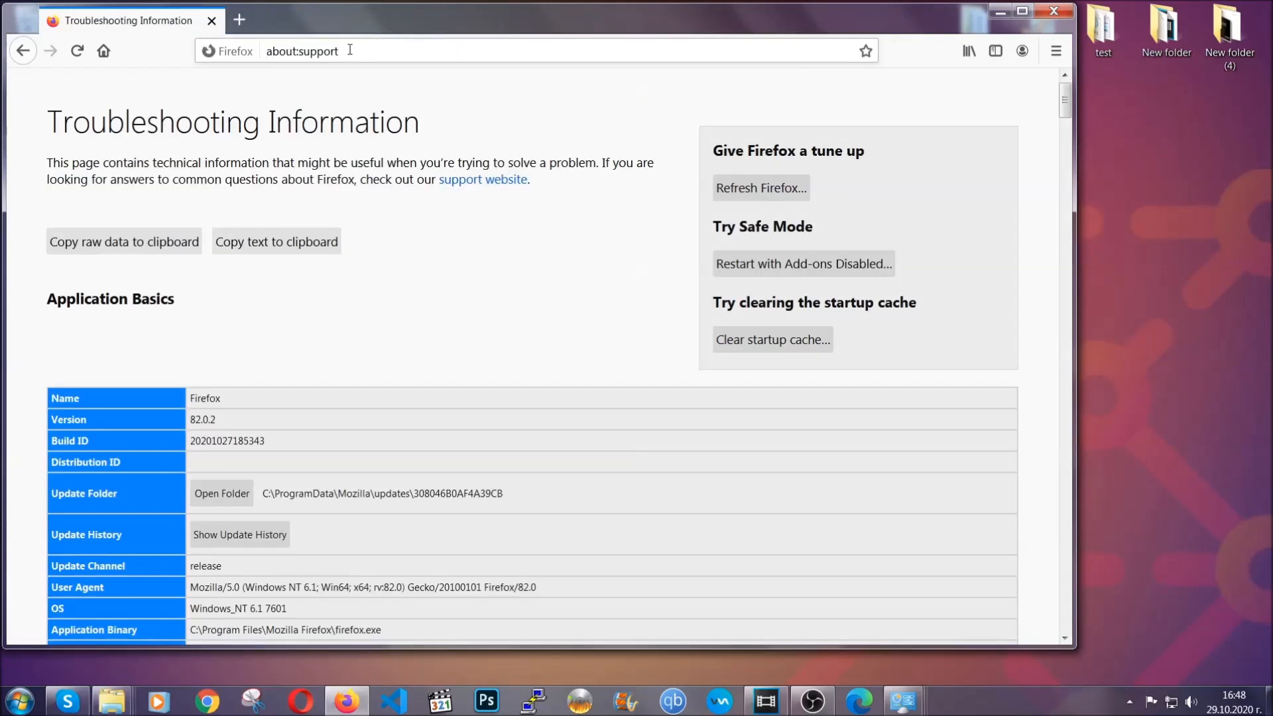
pyautogui.moveTo(473, 273)
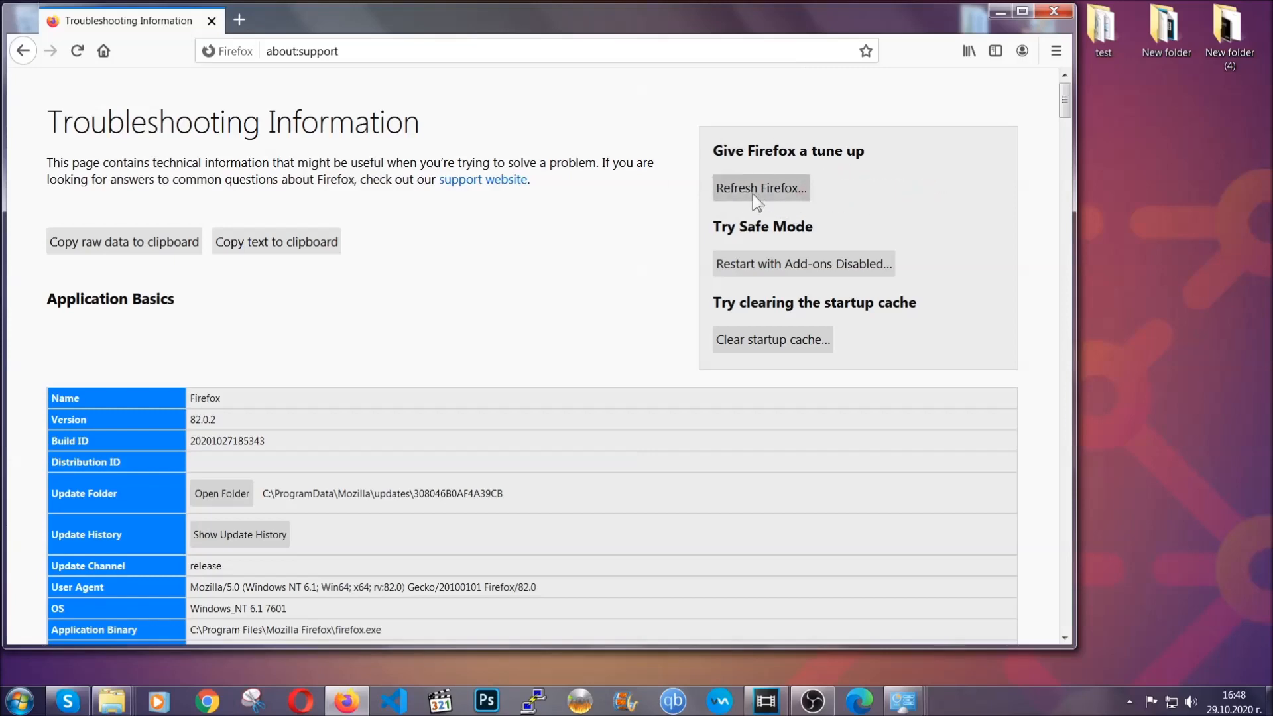
# Refresh Firefox to defaults and select the resulting Old Firefox Data desktop folder.
pyautogui.click(760, 187)
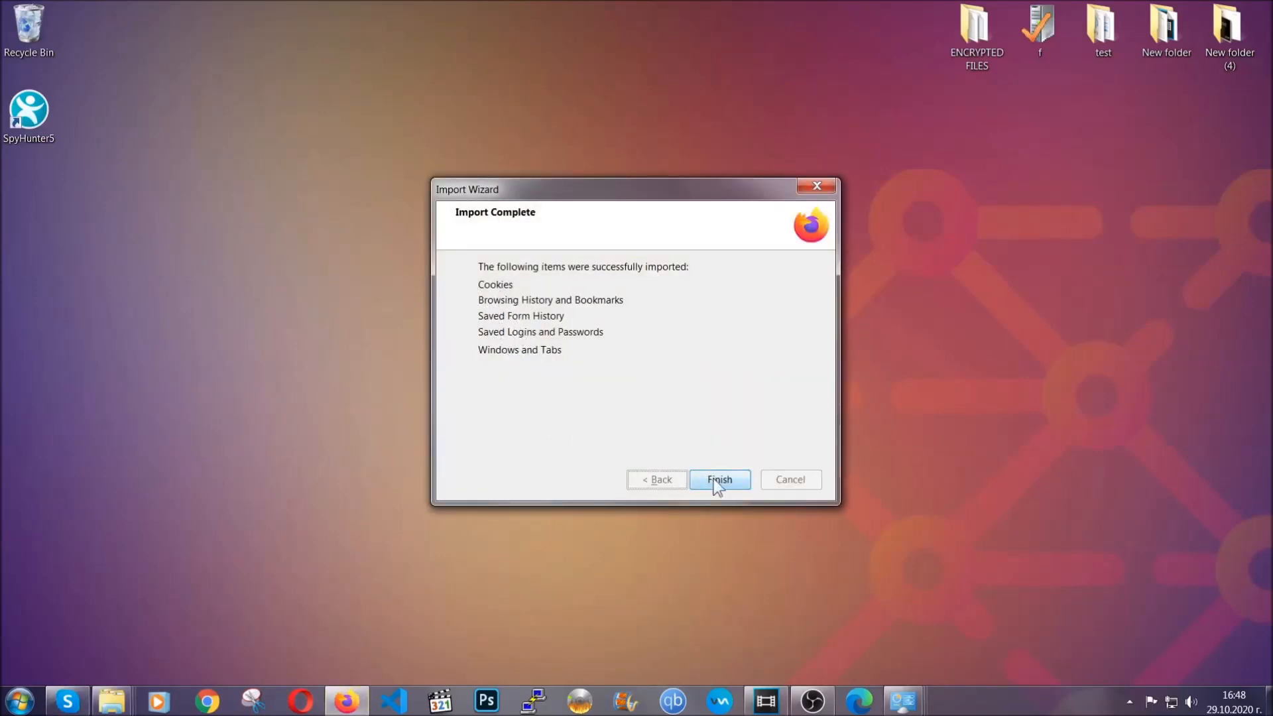
pyautogui.click(719, 480)
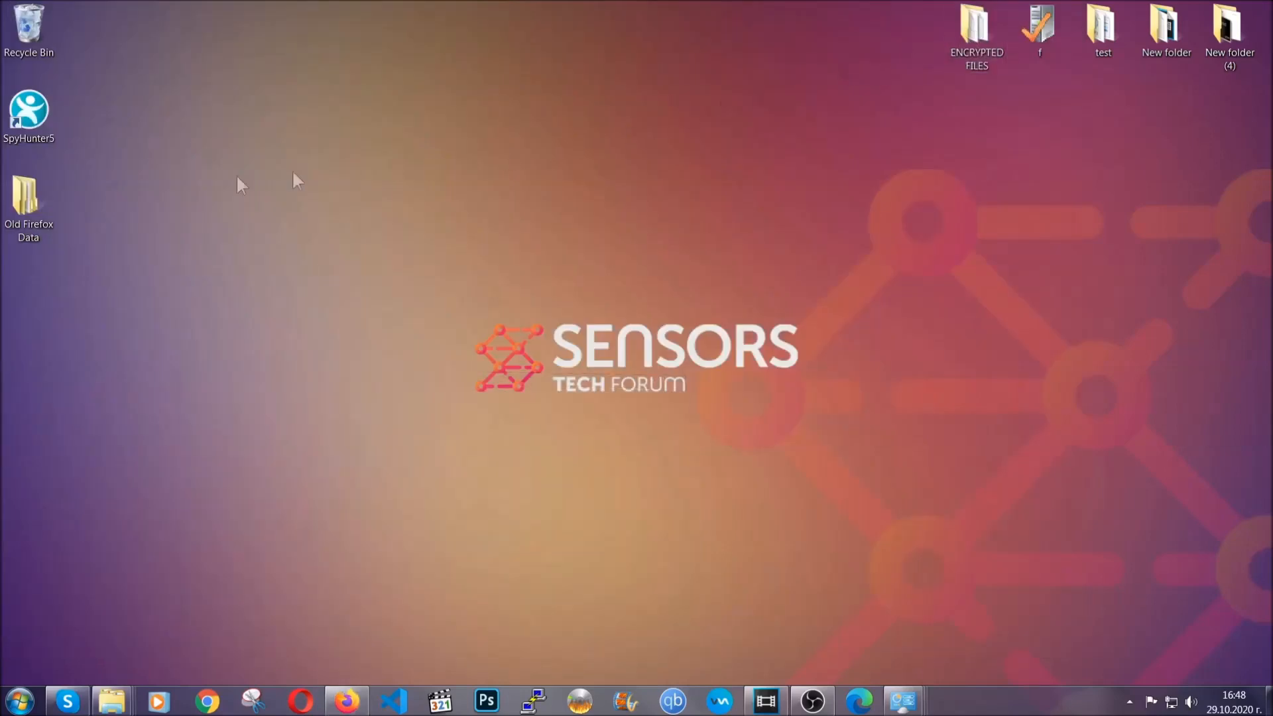
pyautogui.click(28, 203)
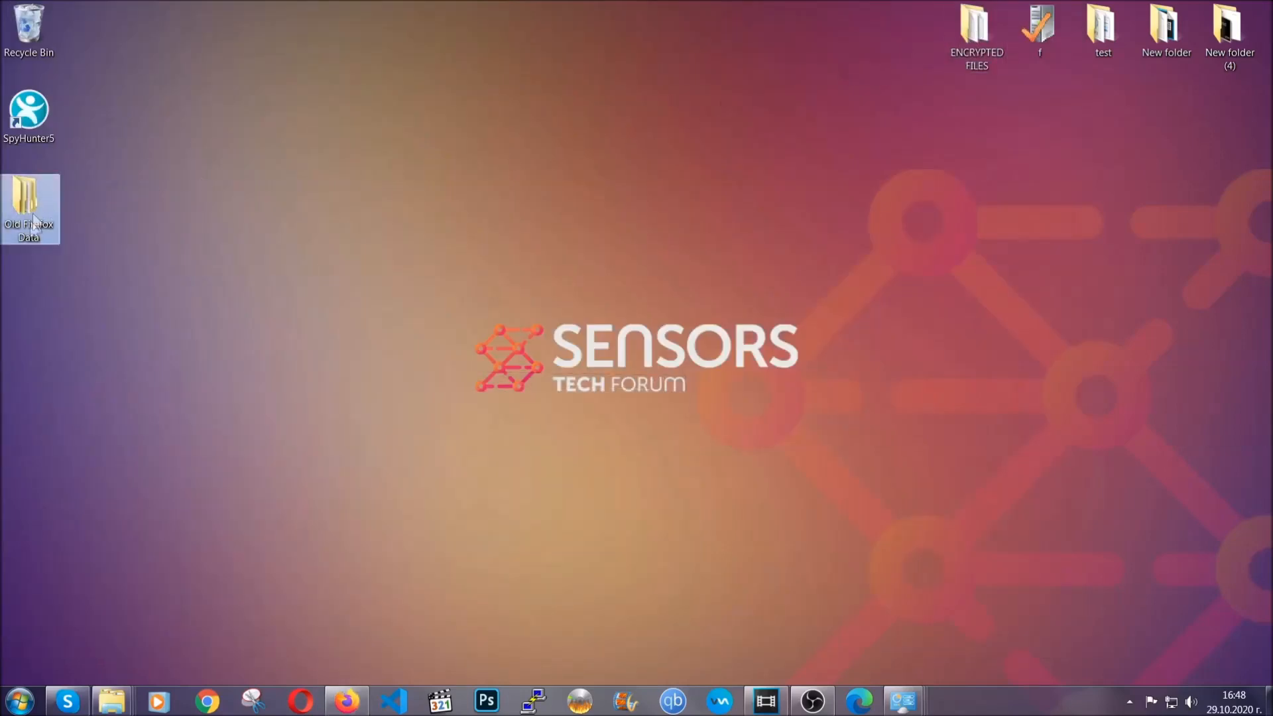
pyautogui.moveTo(27, 207)
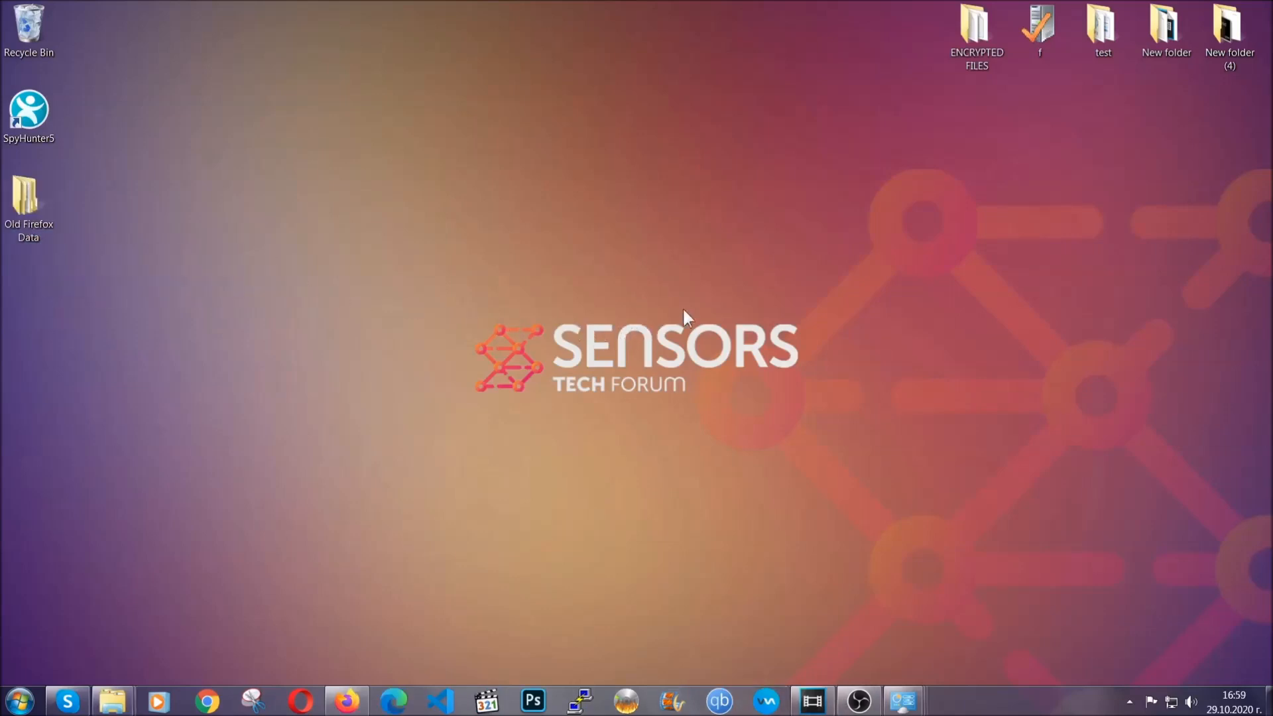
pyautogui.moveTo(562, 440)
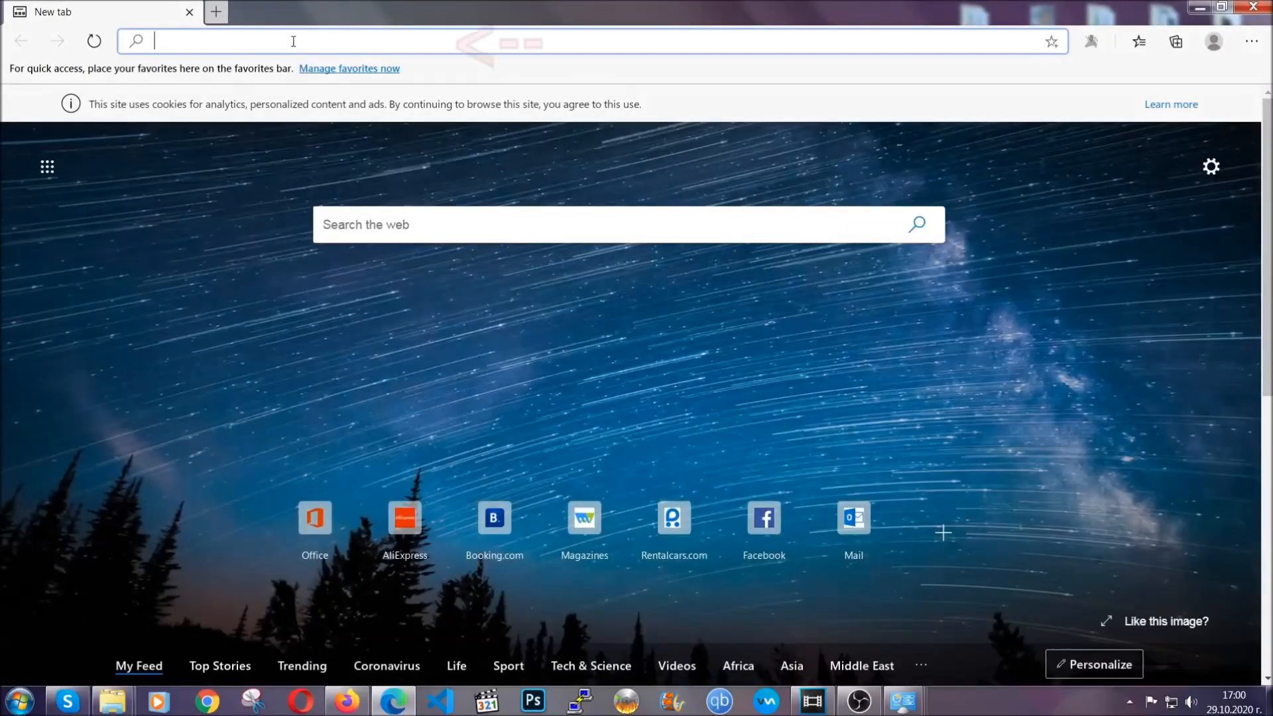
# Go to edge://settings/clearBrowserData and clear all-time data, keeping passwords.
pyautogui.write('edge://version')
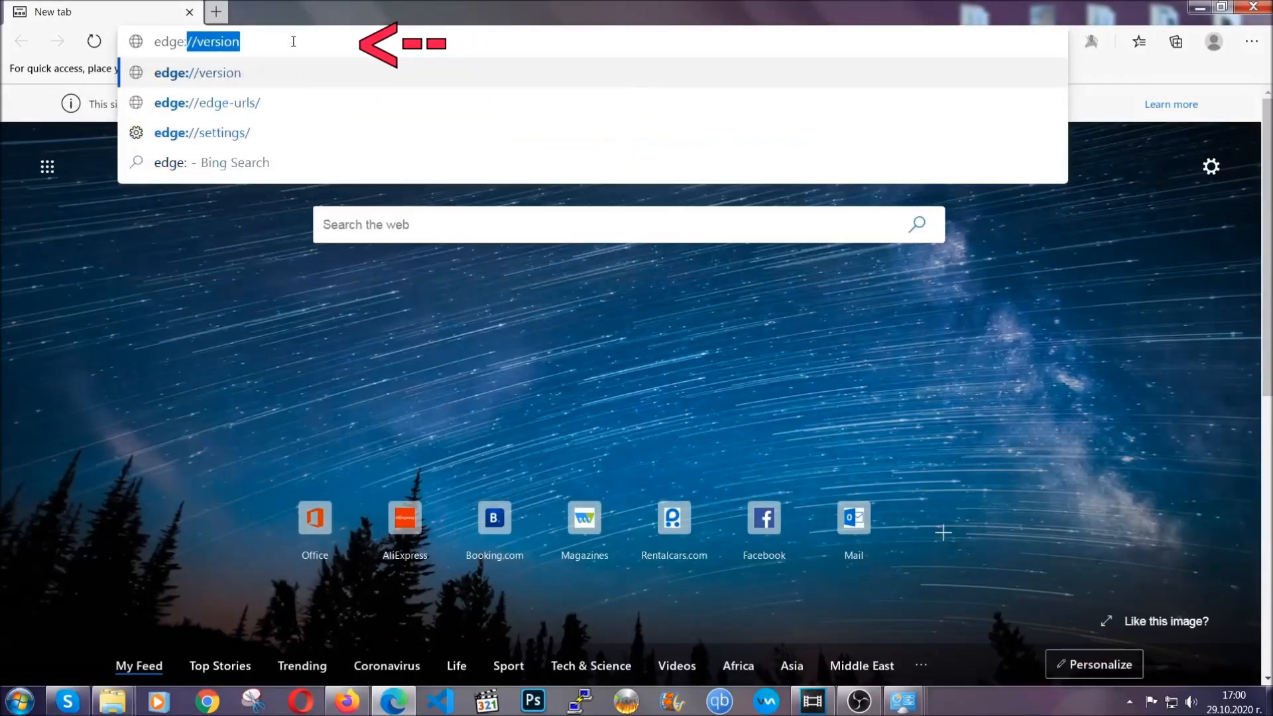
pyautogui.write('edge://settings')
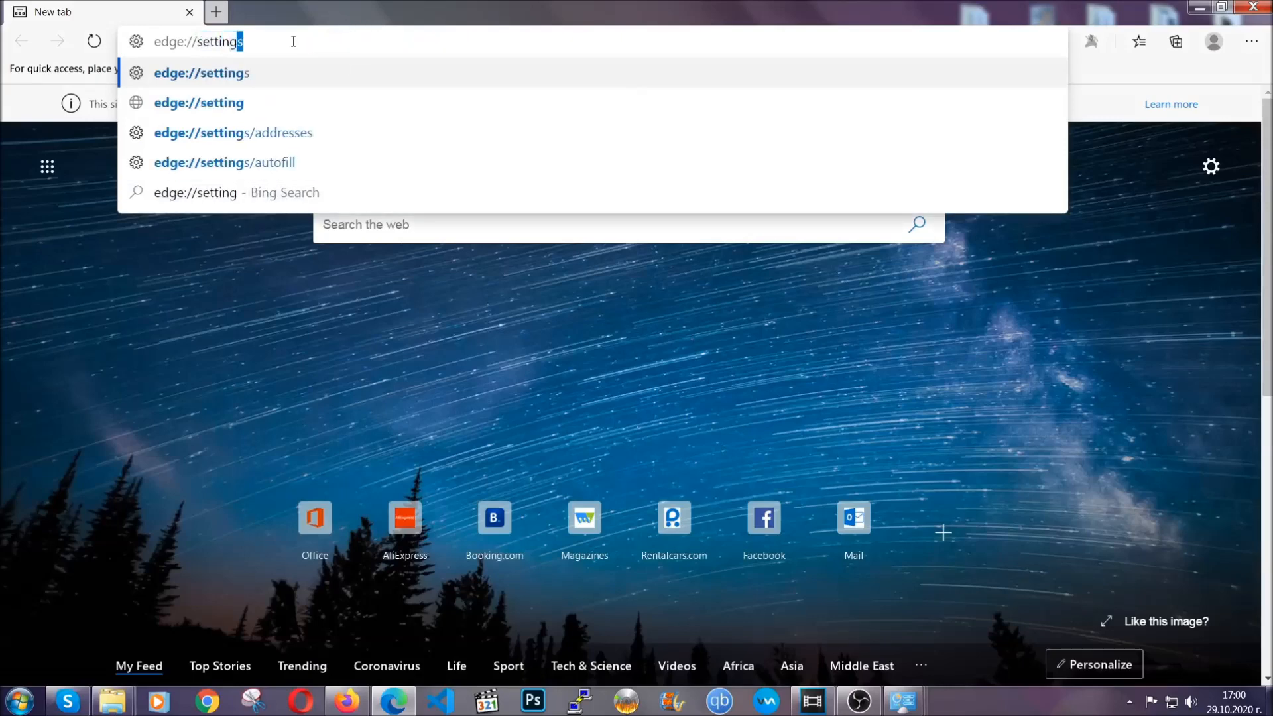
pyautogui.write('/clearBrowserData')
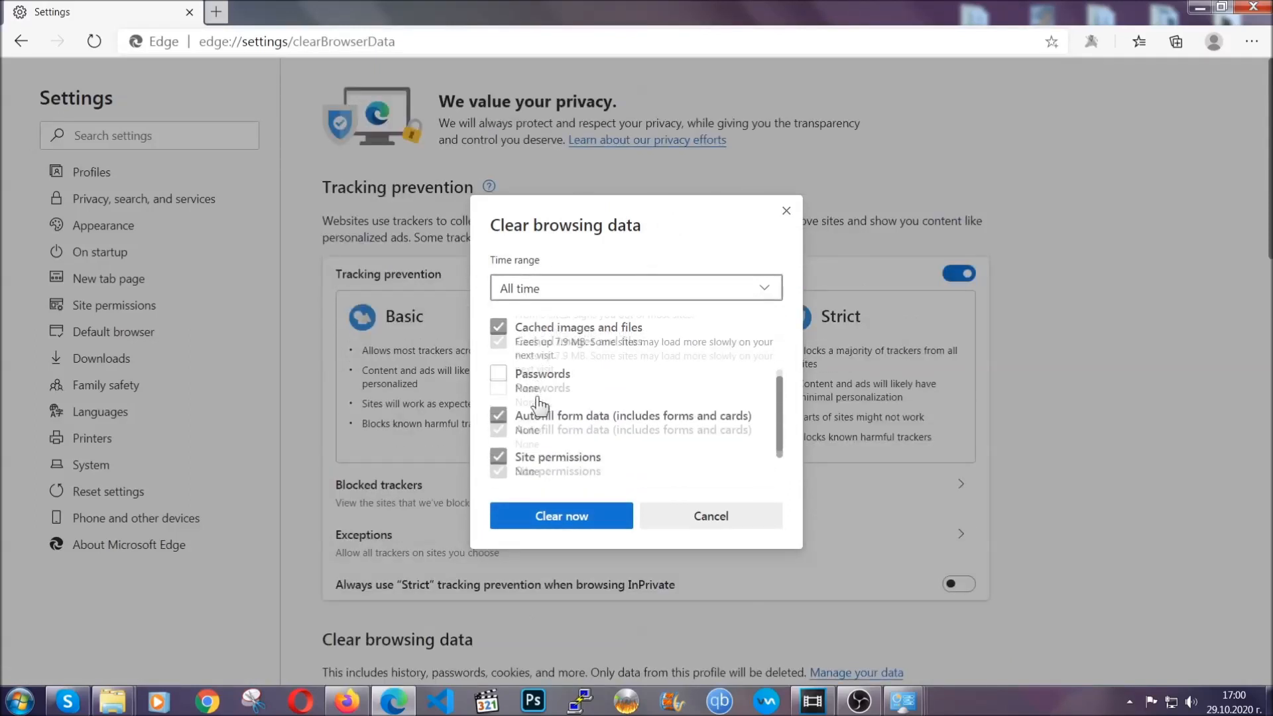
pyautogui.scroll(-3)
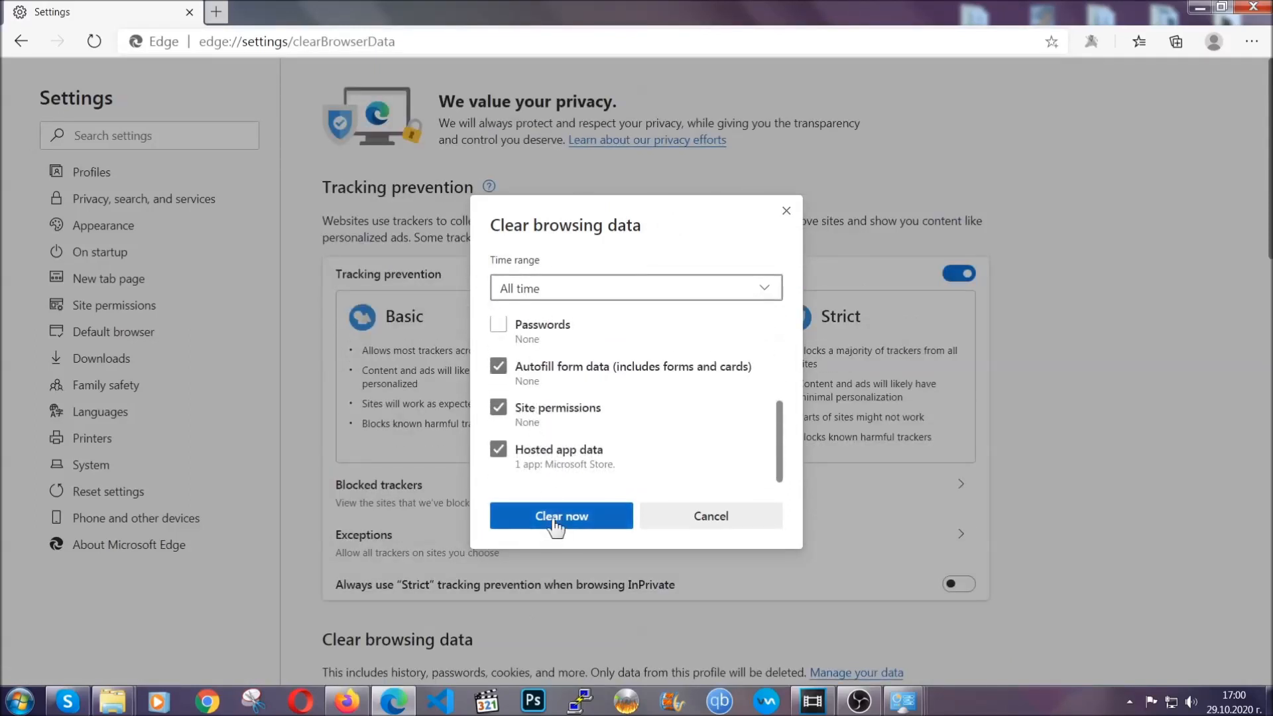
pyautogui.click(560, 515)
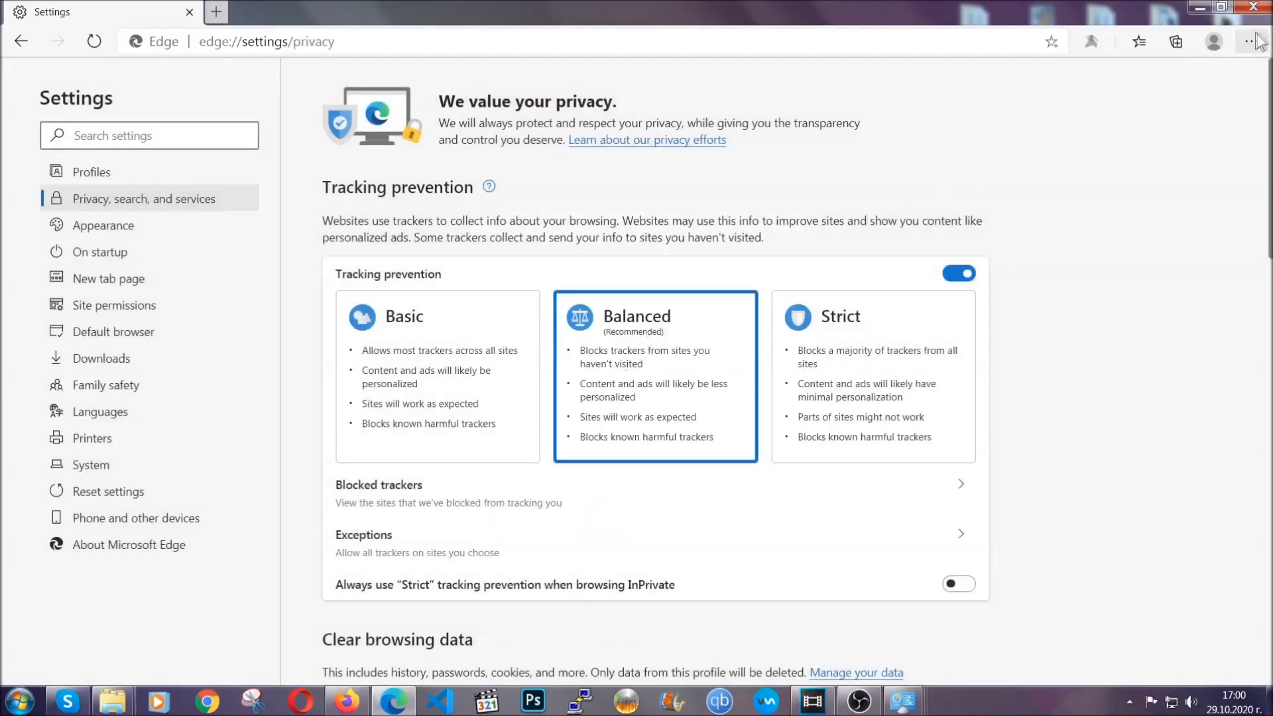
# Remove Edge's only installed extension via the menu and close Edge.
pyautogui.click(1251, 41)
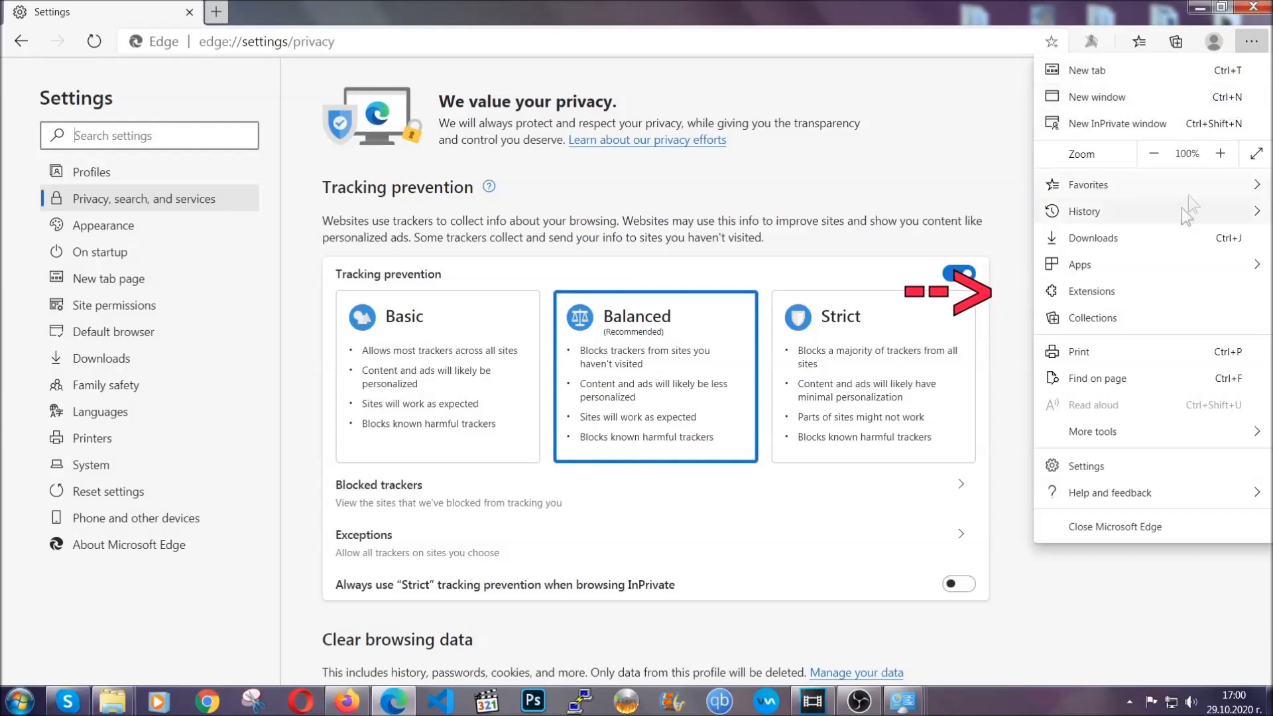
pyautogui.click(1091, 290)
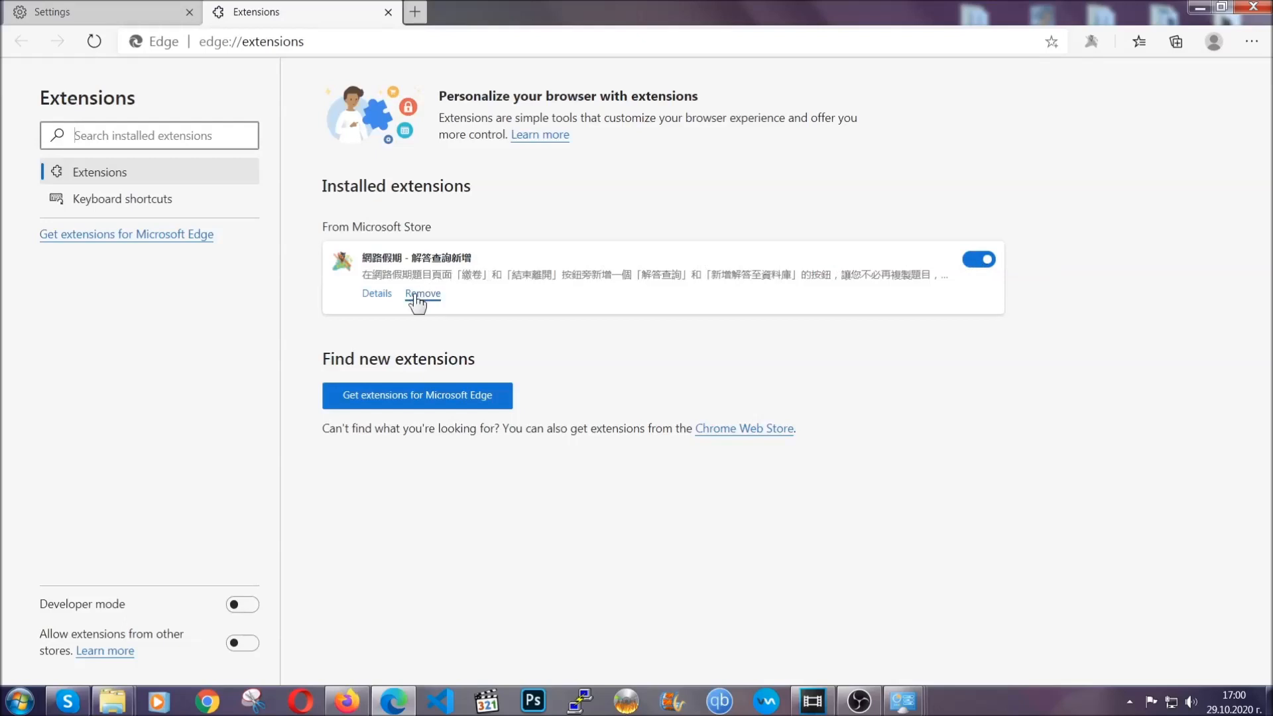
pyautogui.click(422, 293)
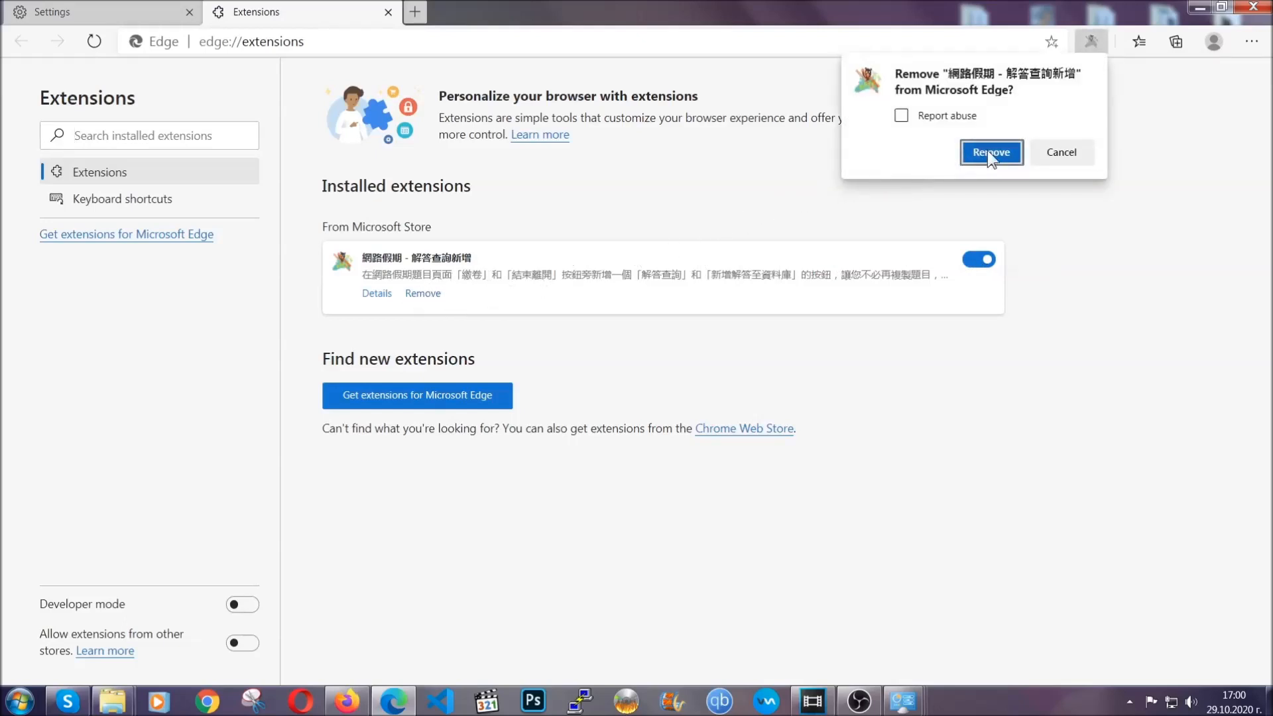
pyautogui.click(989, 152)
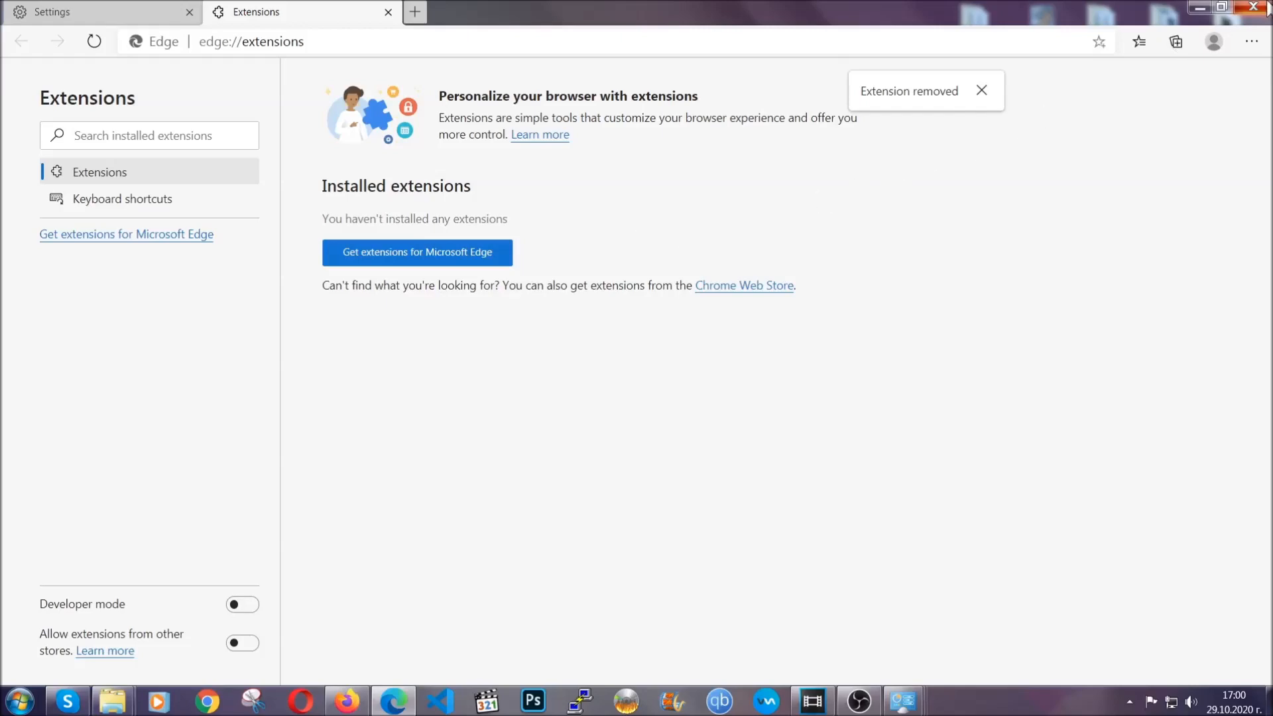
pyautogui.click(1253, 8)
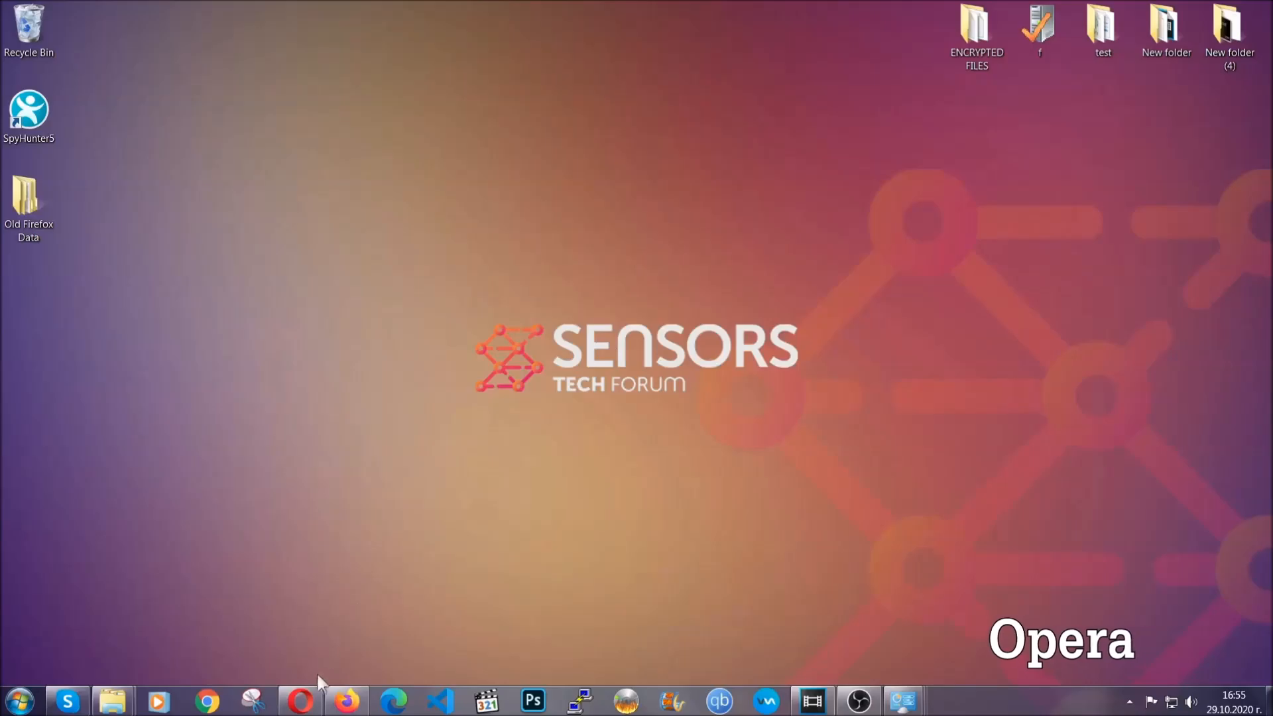
# Launch Opera and go to opera://settings/clearBrowserData.
pyautogui.click(300, 700)
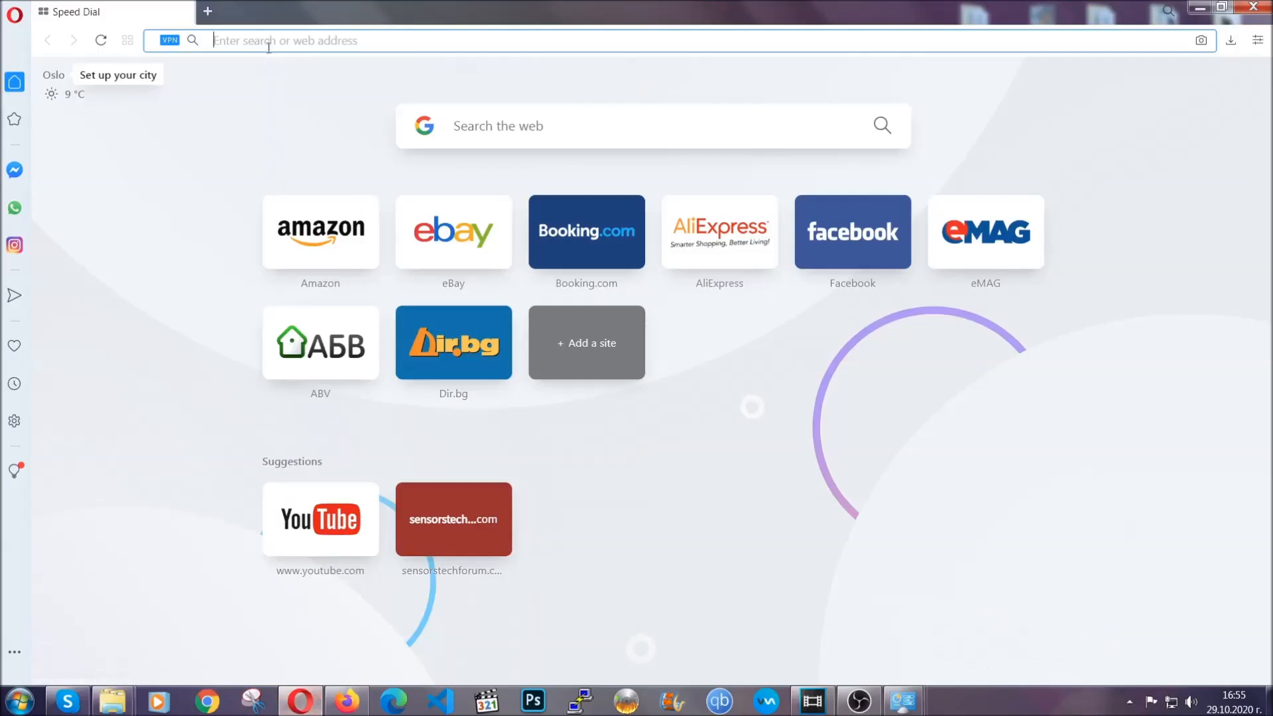
pyautogui.write('opera://se')
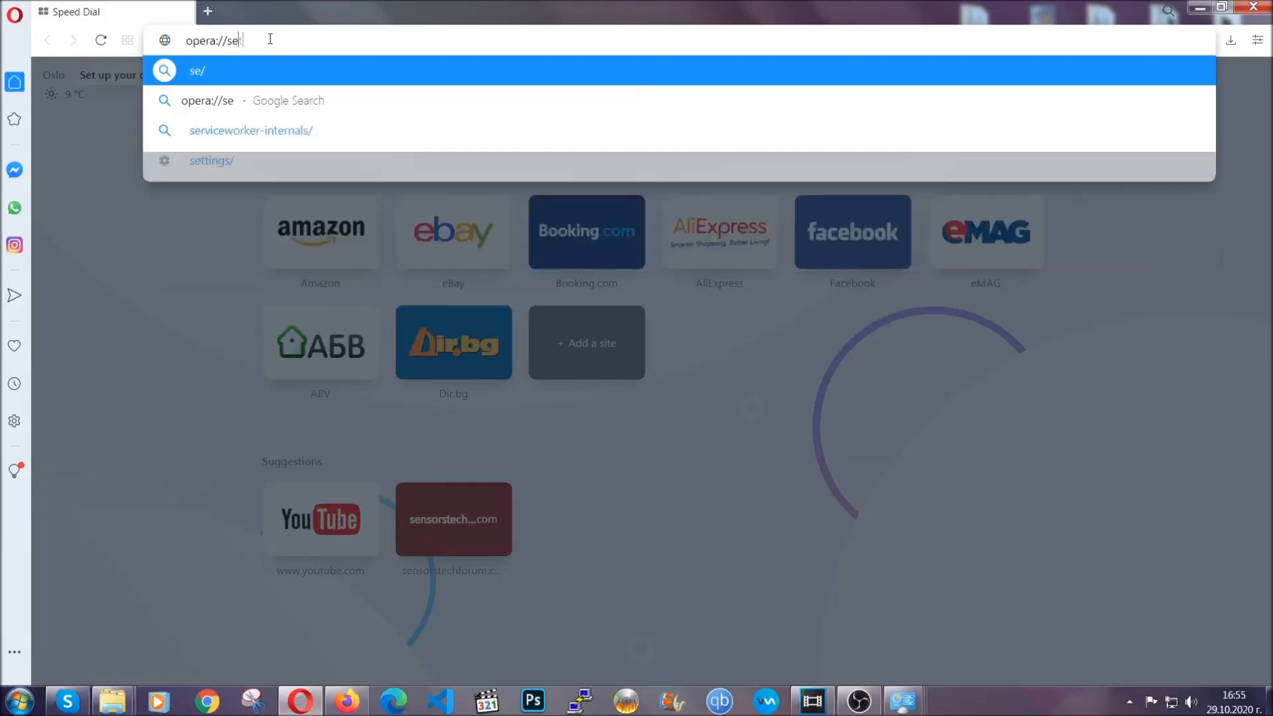
pyautogui.write('ttings/c')
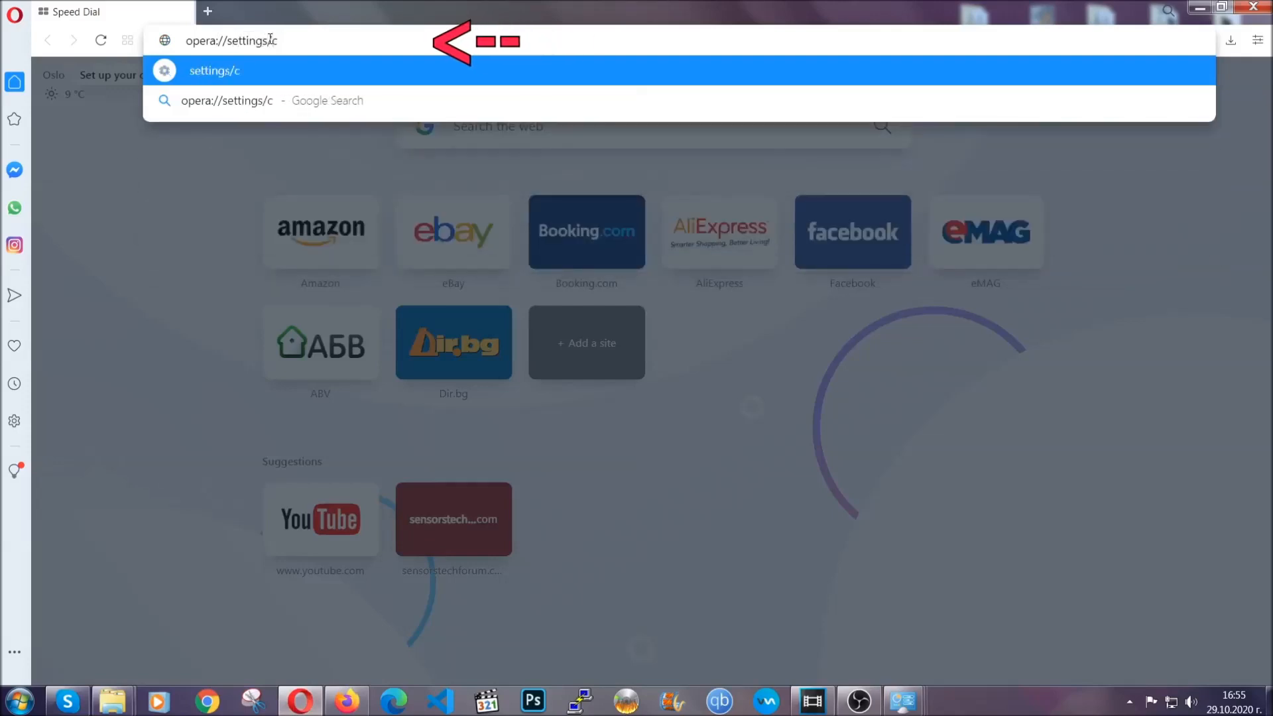
pyautogui.write('learBr')
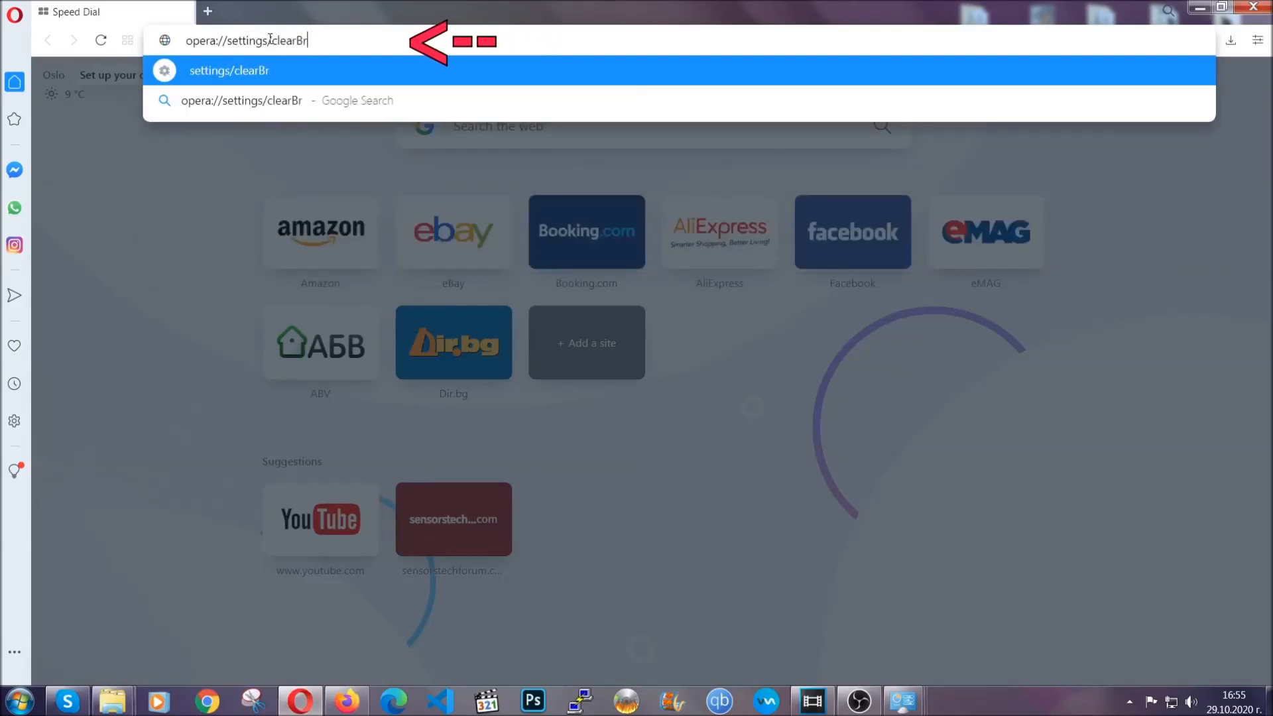
pyautogui.write('owserData')
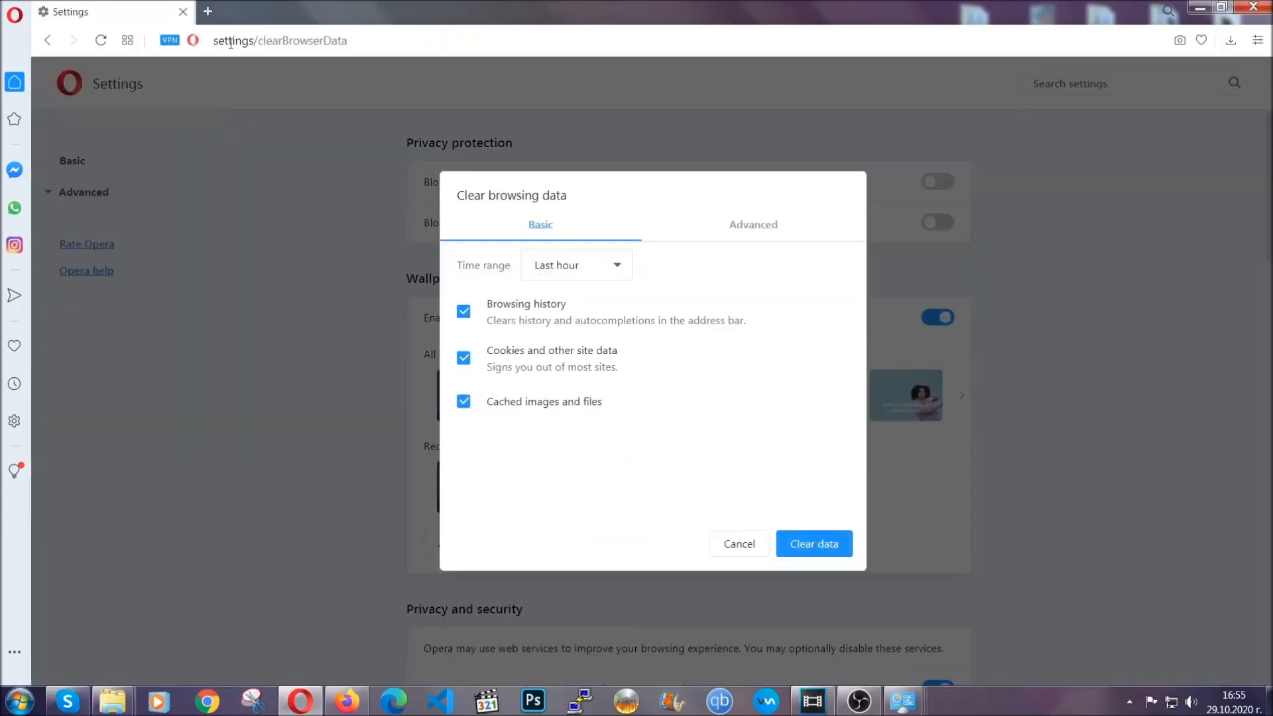
pyautogui.moveTo(754, 224)
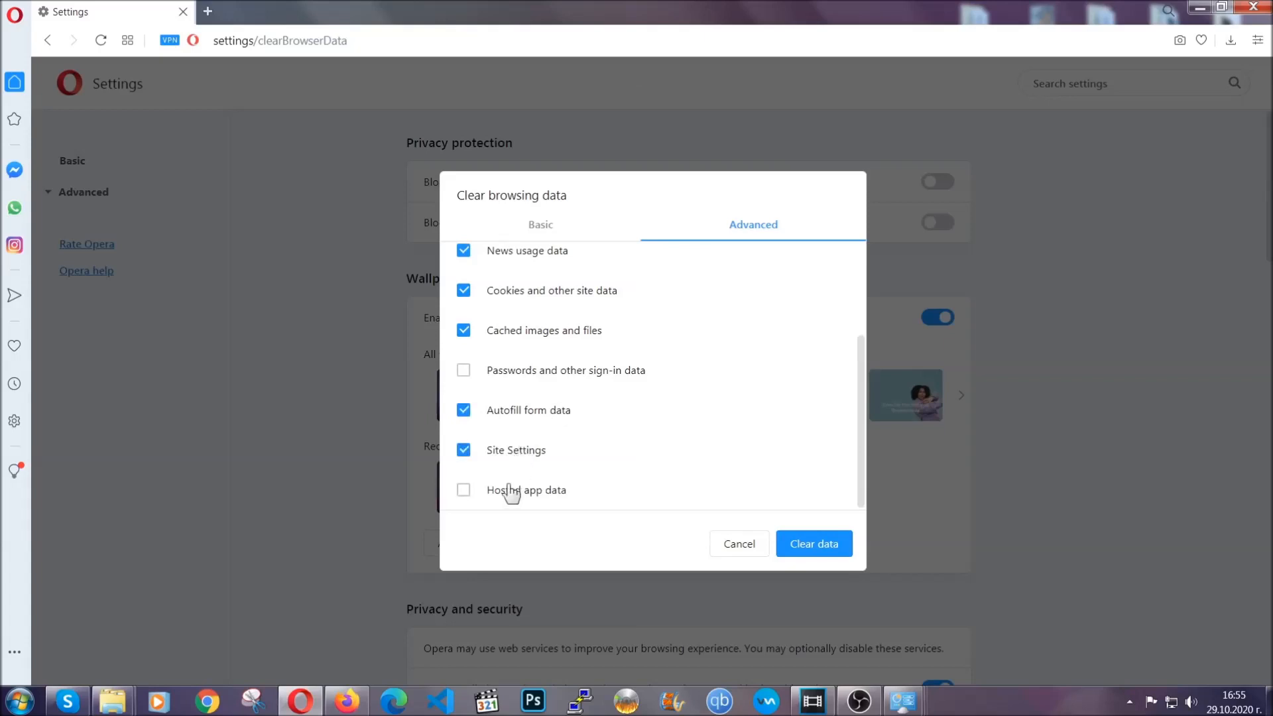
# Include Hosted app data, leave Passwords unticked, and clear the selected browsing data.
pyautogui.click(463, 490)
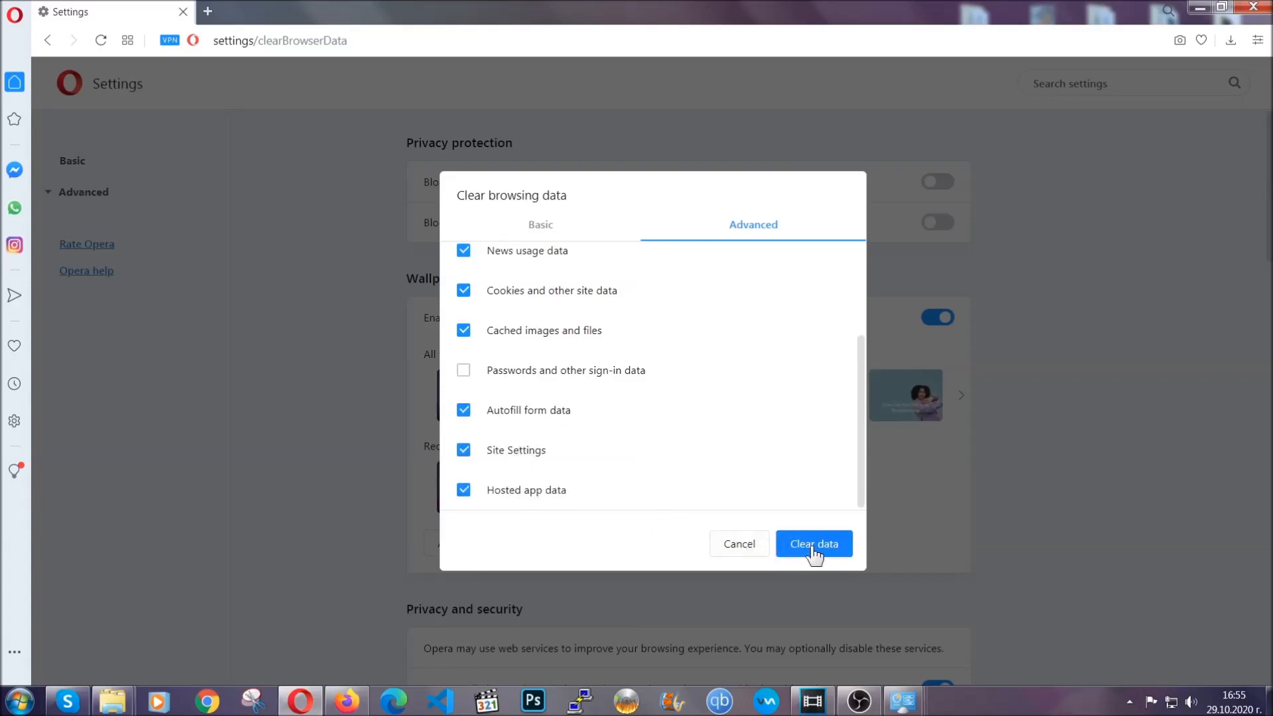
pyautogui.click(813, 543)
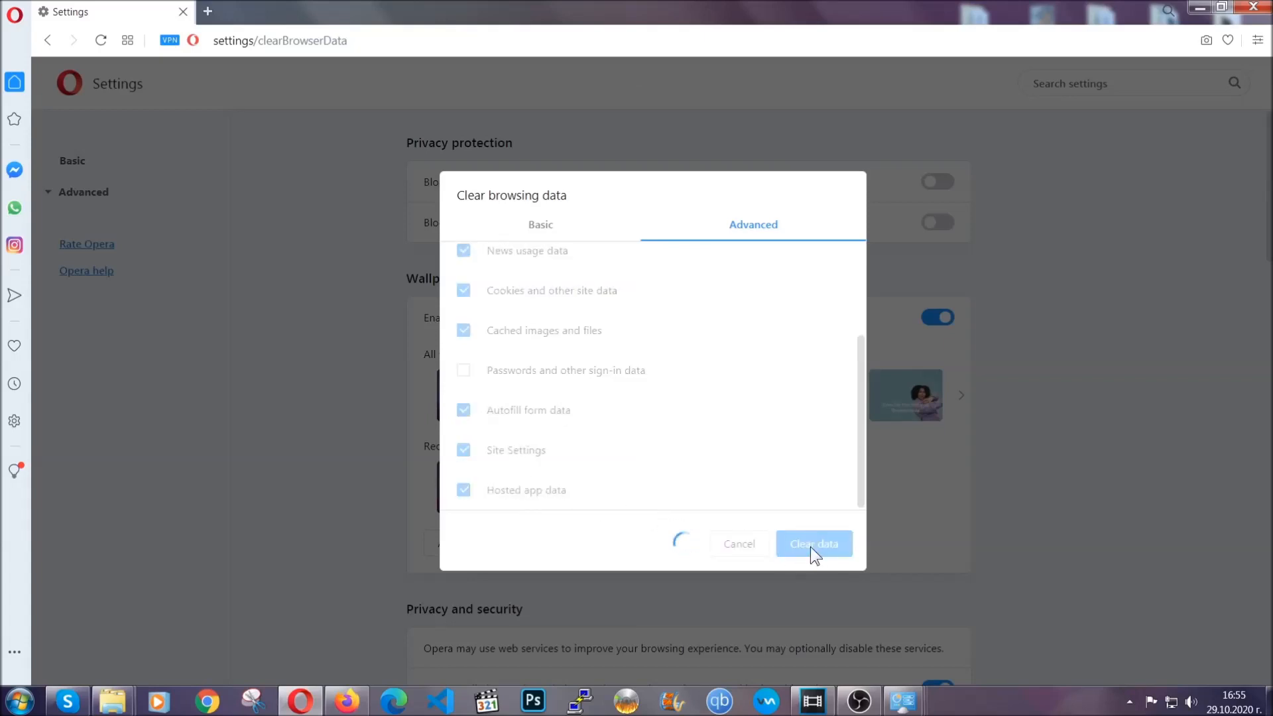
pyautogui.click(813, 544)
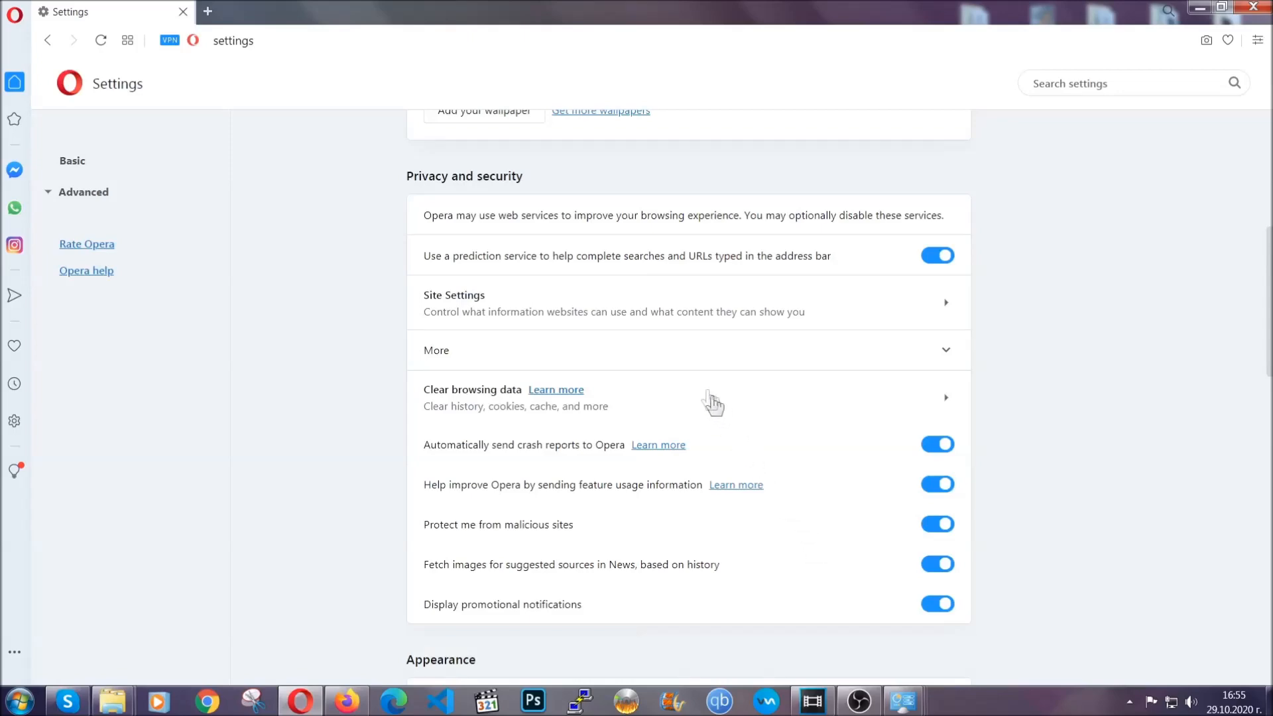